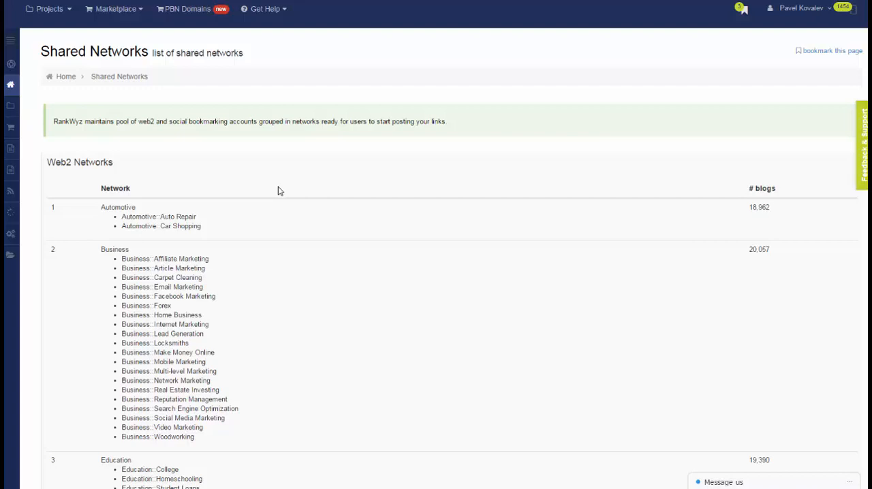
pyautogui.moveTo(319, 202)
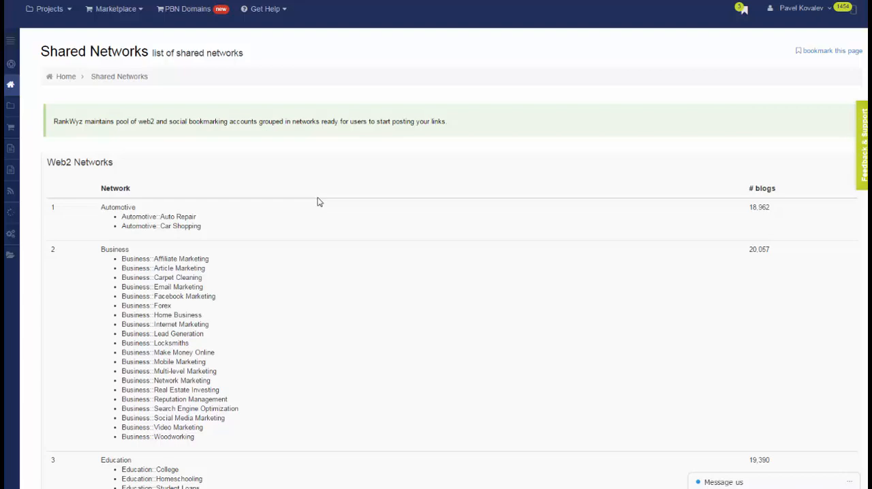
# Scroll through the recent posts on the All About Diet Blog homepage.
pyautogui.scroll(-3)
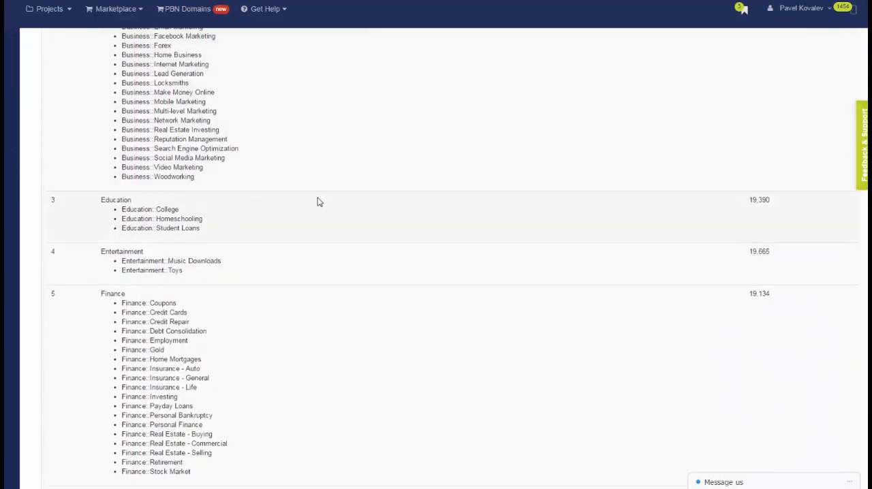
pyautogui.scroll(-3)
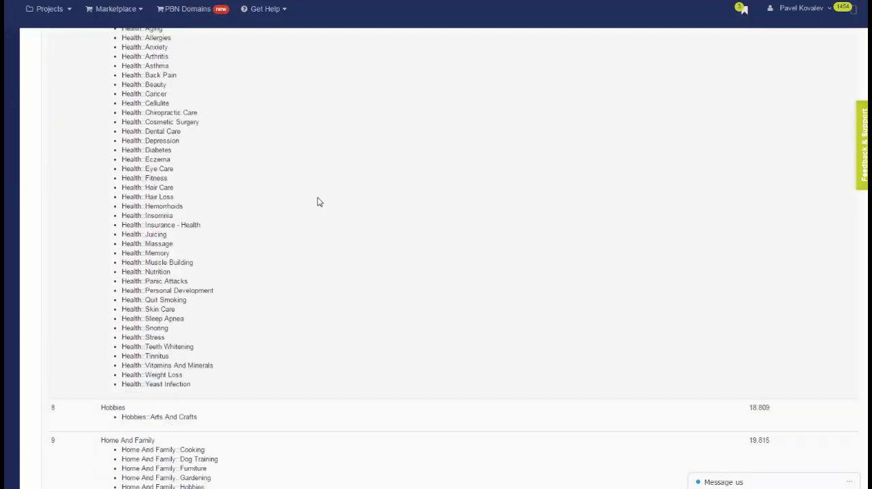
pyautogui.scroll(-3)
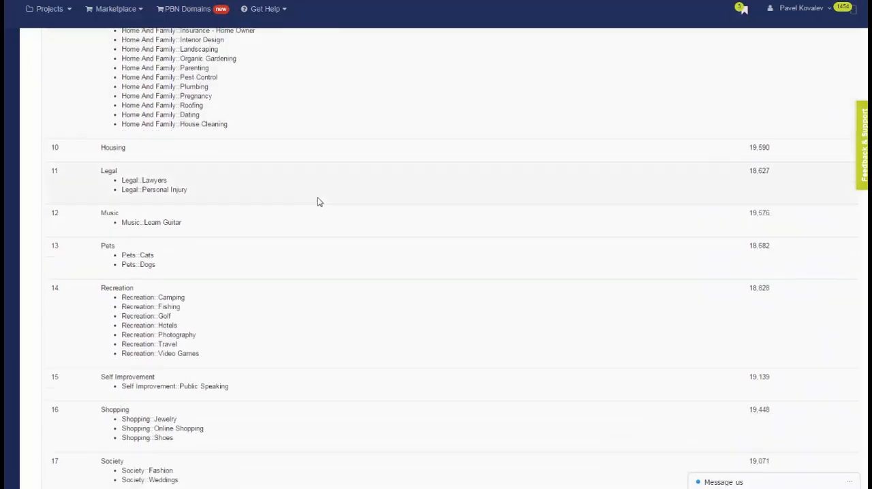
pyautogui.scroll(-3)
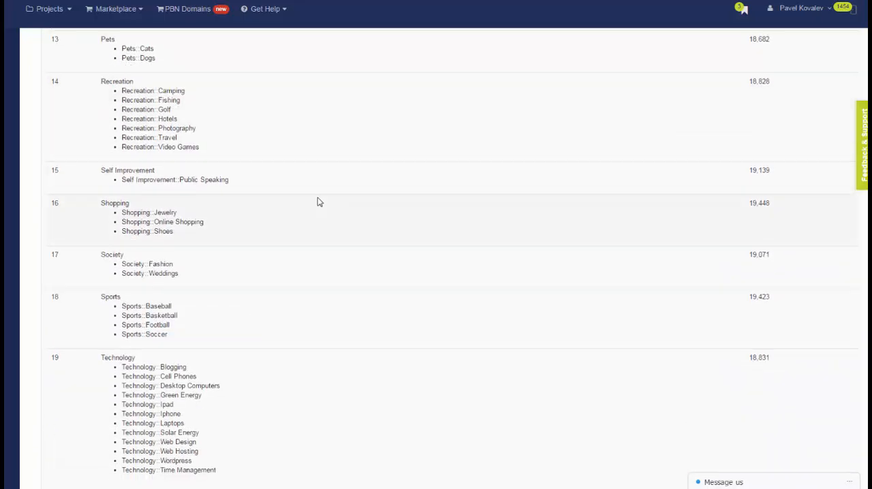
pyautogui.scroll(3)
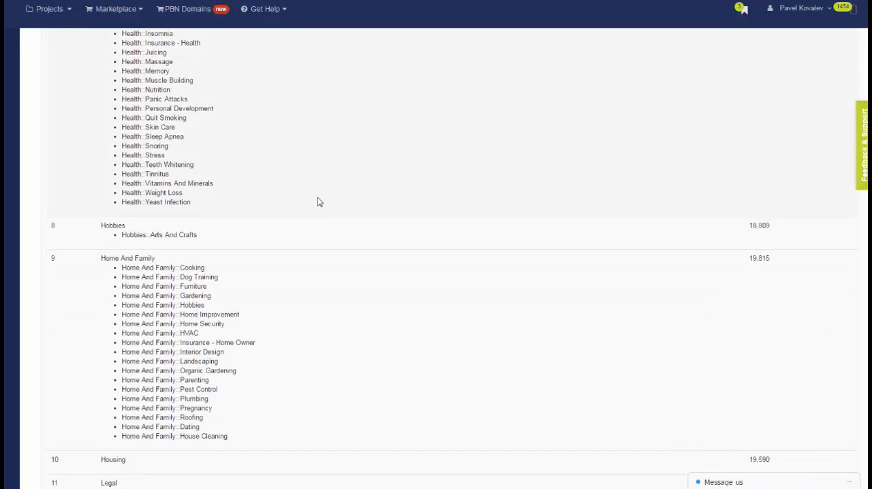
pyautogui.scroll(3)
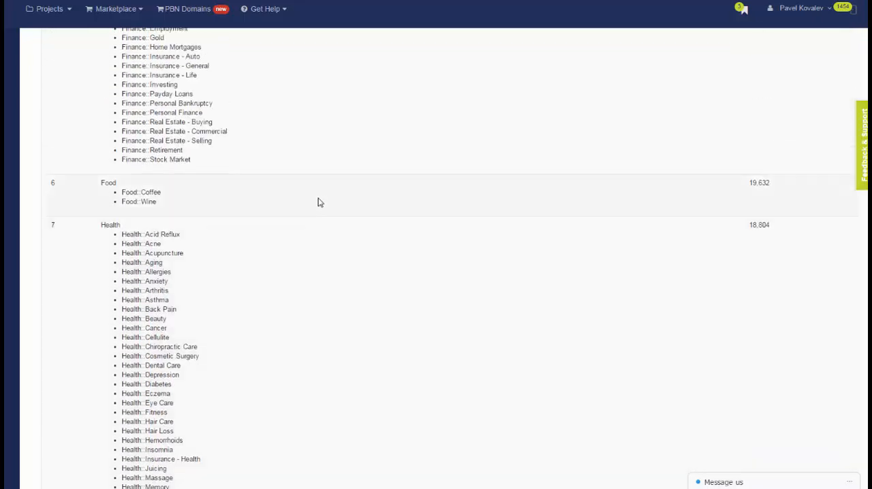
pyautogui.scroll(3)
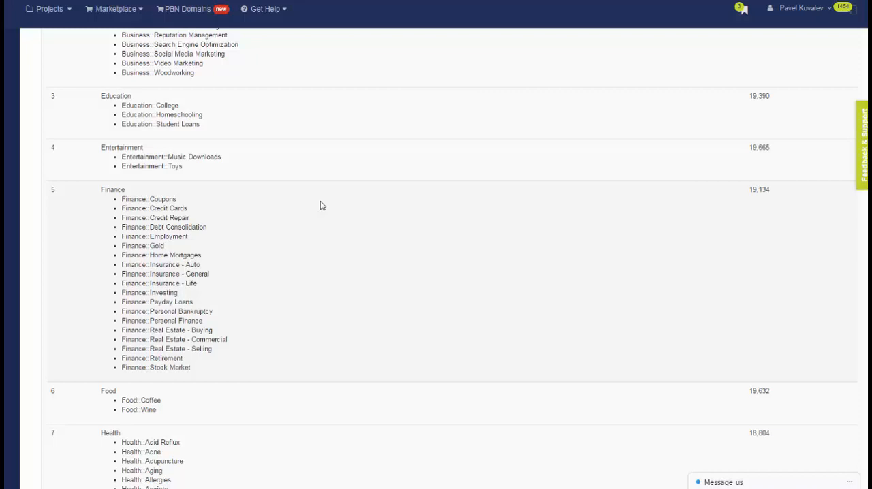
pyautogui.scroll(3)
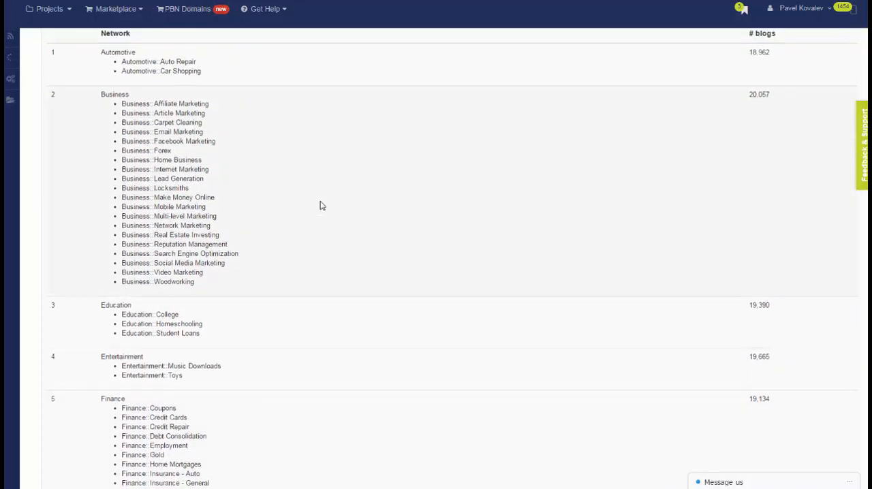
pyautogui.scroll(3)
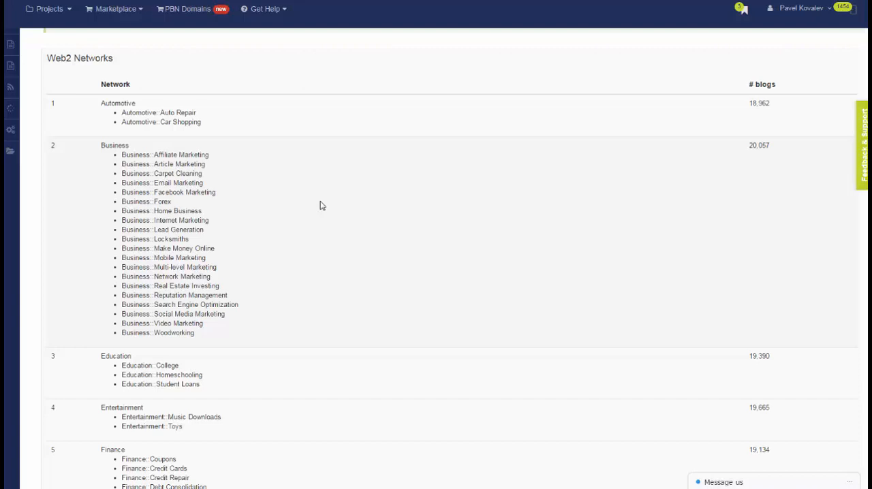
pyautogui.moveTo(118, 387)
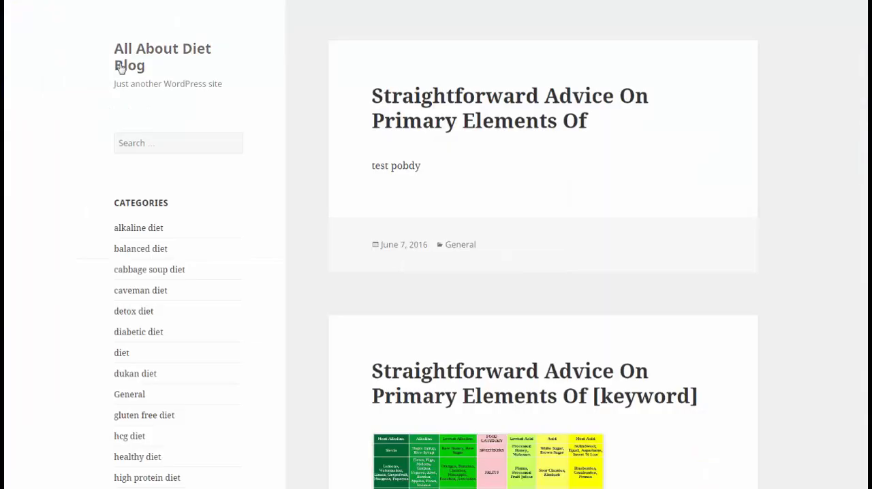
pyautogui.scroll(-3)
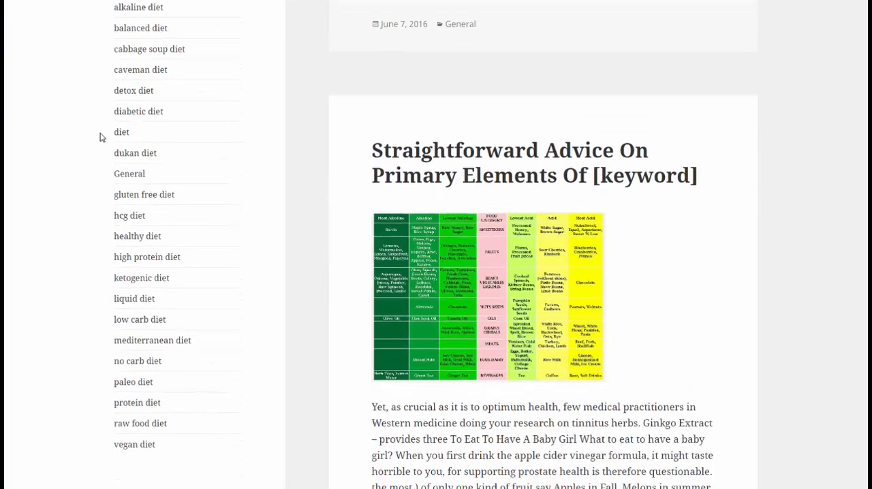
pyautogui.scroll(3)
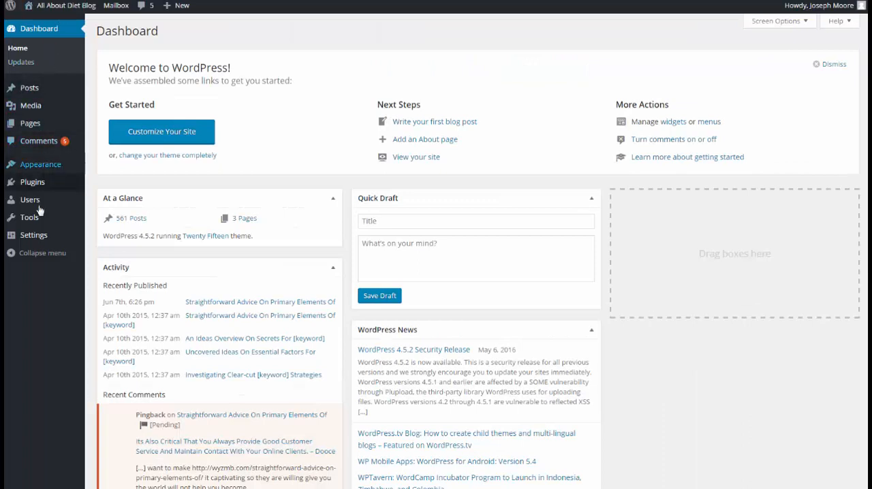
# Open the RankWyzWP settings page from the WordPress Settings menu.
pyautogui.click(34, 235)
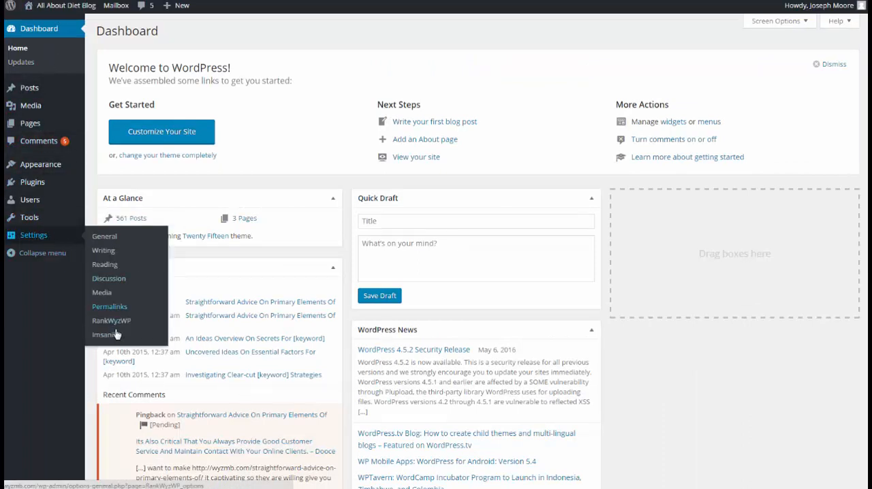
pyautogui.click(111, 320)
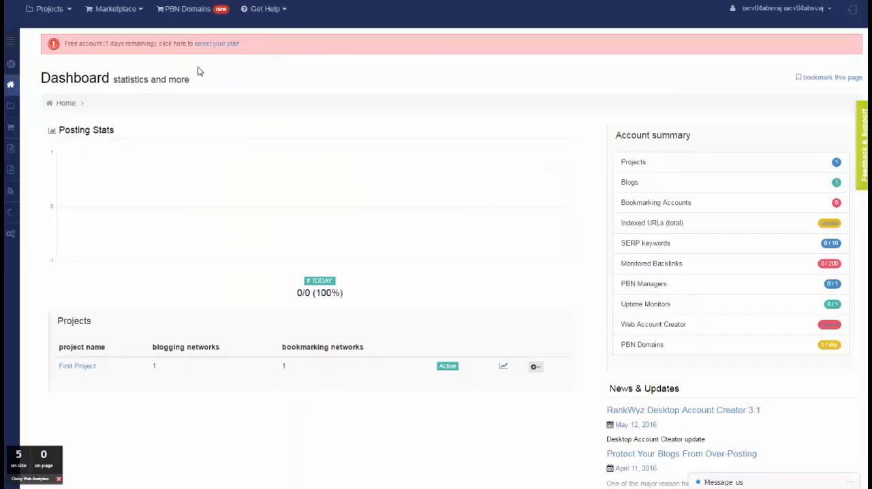
# Select and copy the API key from the RankWyz My Profile page.
pyautogui.click(781, 8)
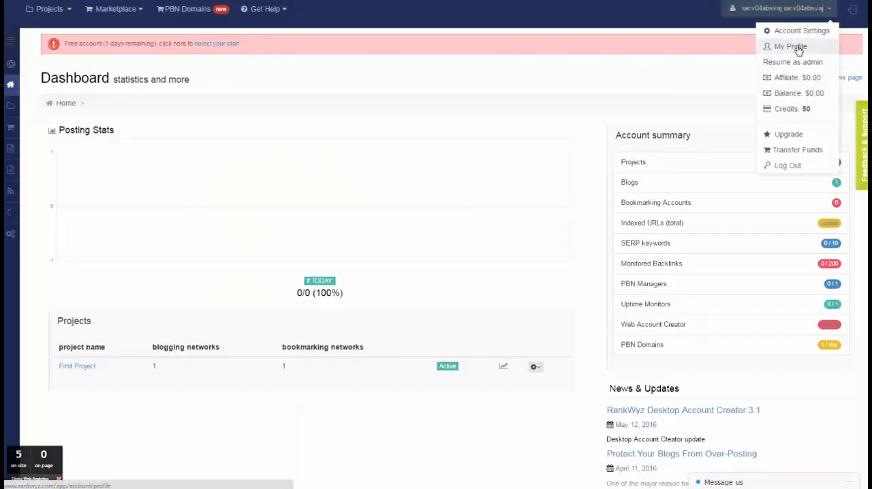
pyautogui.click(790, 46)
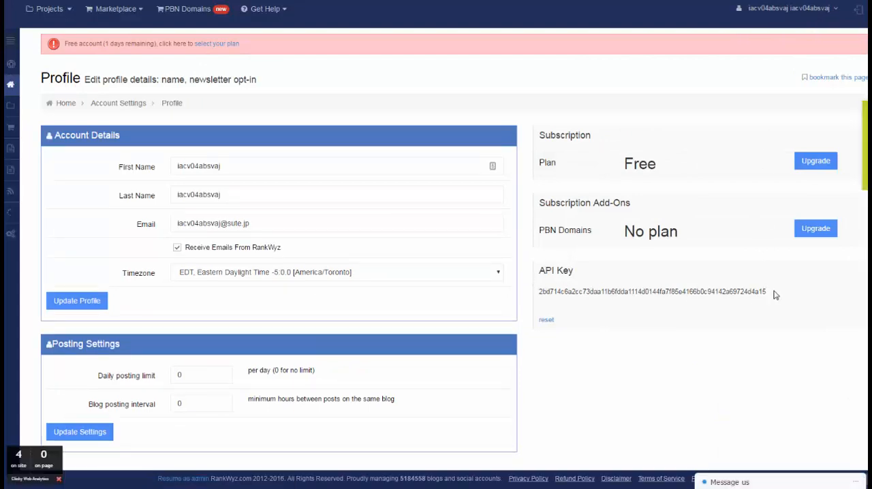
pyautogui.tripleClick(652, 292)
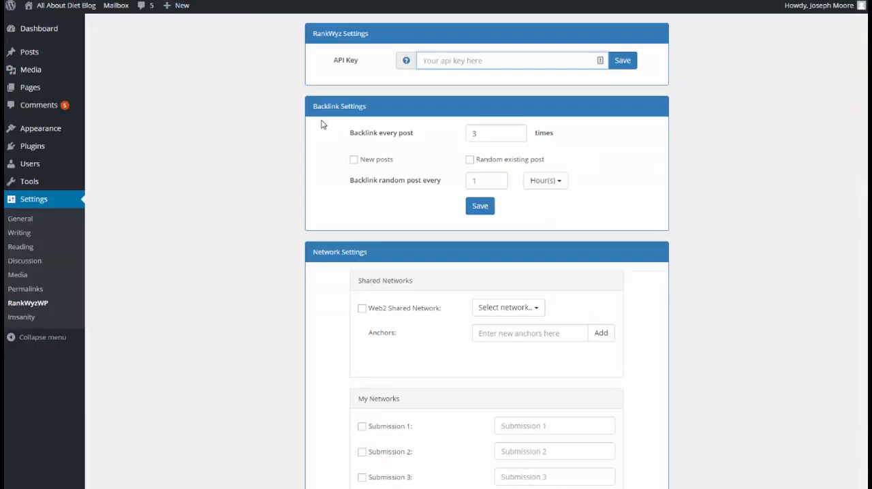
# Paste the API key into RankWyzWP and choose the Business::Home Business Web2 network.
pyautogui.rightClick(511, 60)
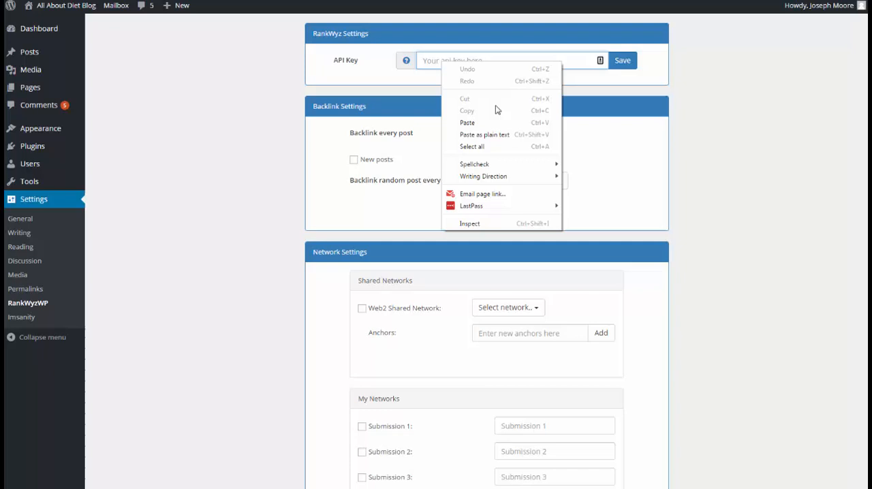
pyautogui.click(467, 122)
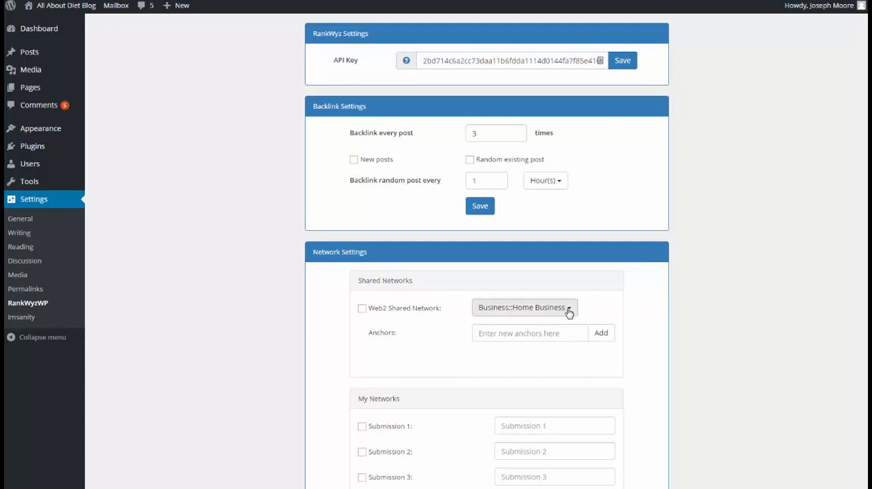
pyautogui.click(525, 307)
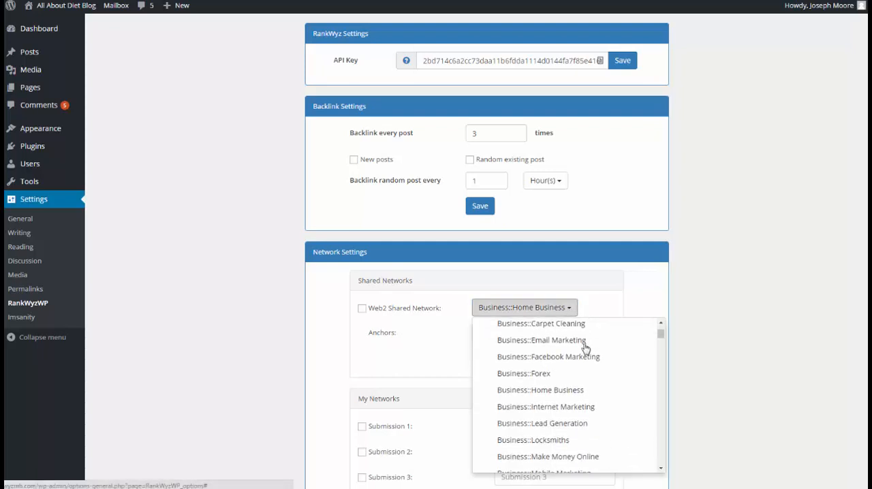
pyautogui.scroll(-3)
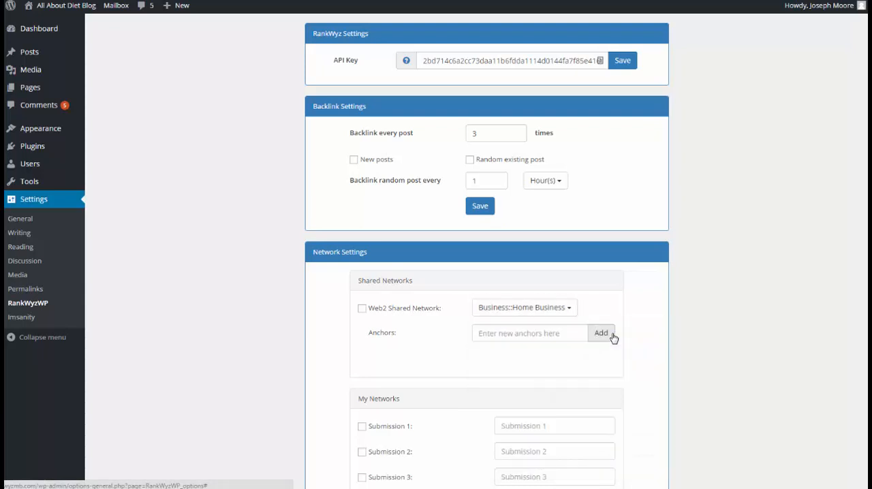
# Enable the Web2 shared network and add anchors 'business' and 'home business'.
pyautogui.click(362, 309)
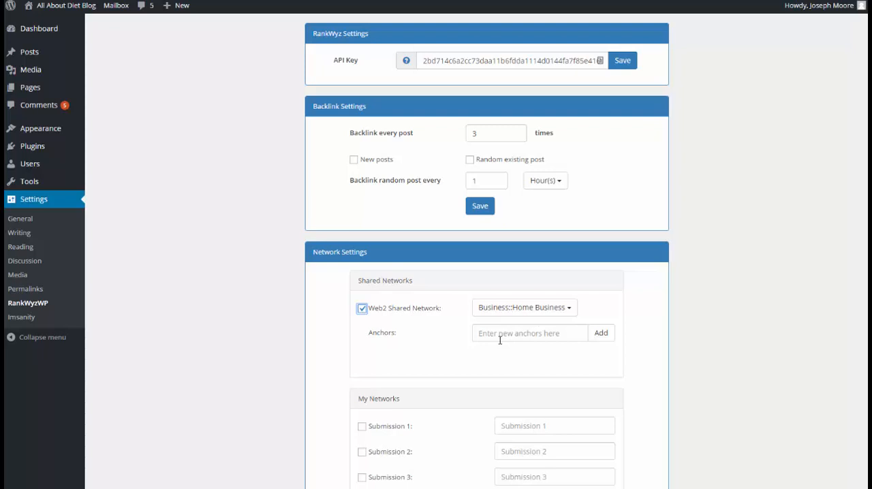
pyautogui.click(529, 332)
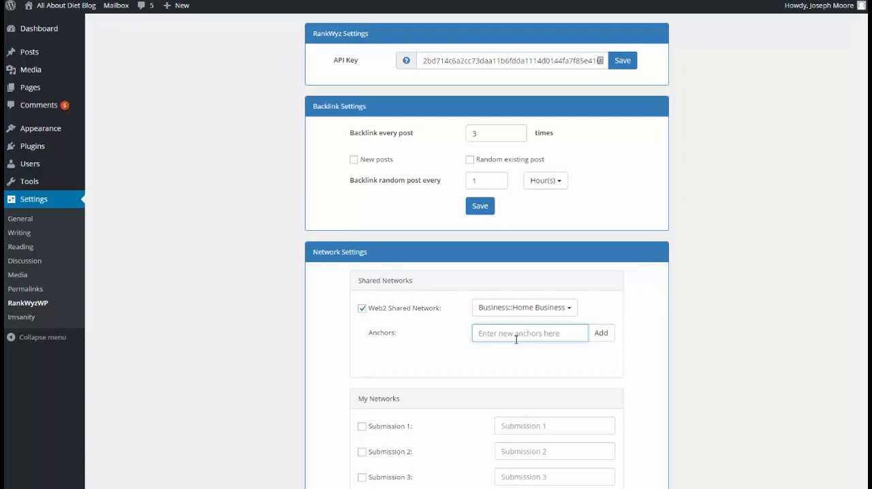
pyautogui.write('bu')
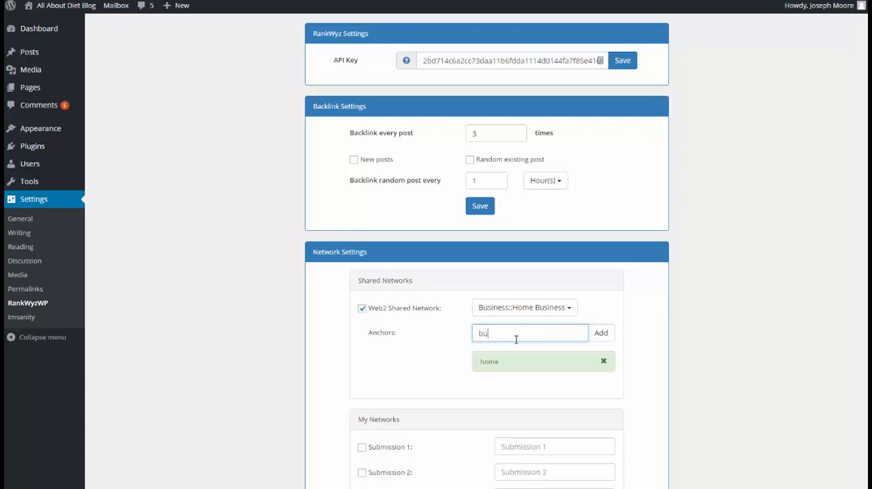
pyautogui.click(601, 332)
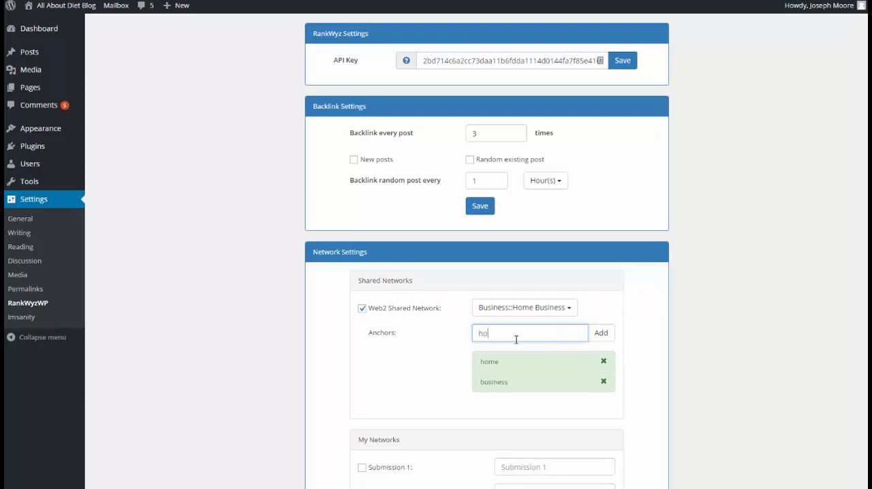
pyautogui.write('ome busine')
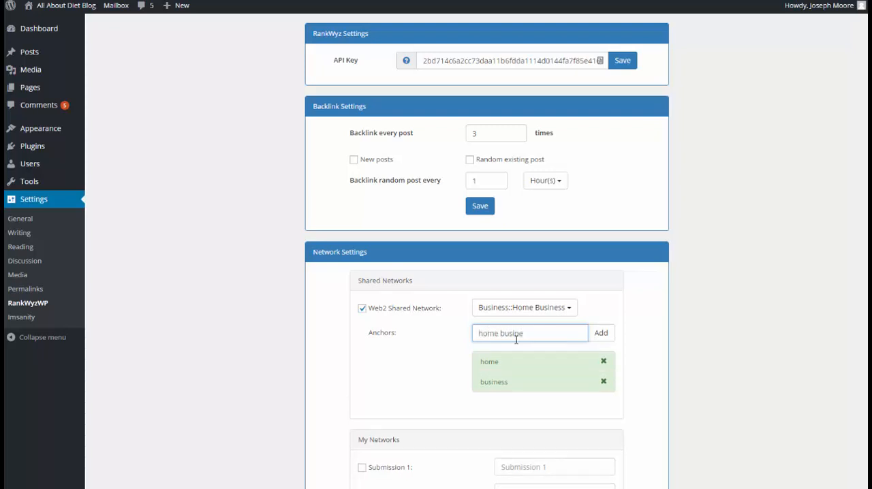
pyautogui.click(600, 333)
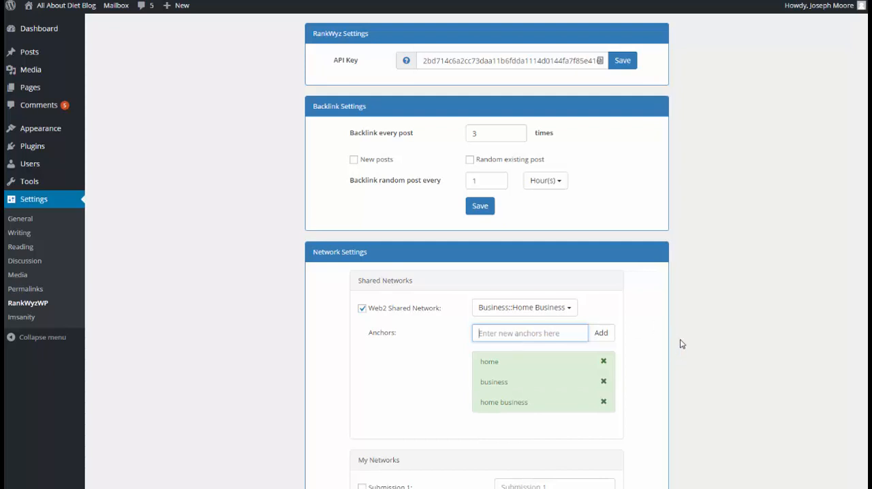
pyautogui.scroll(-3)
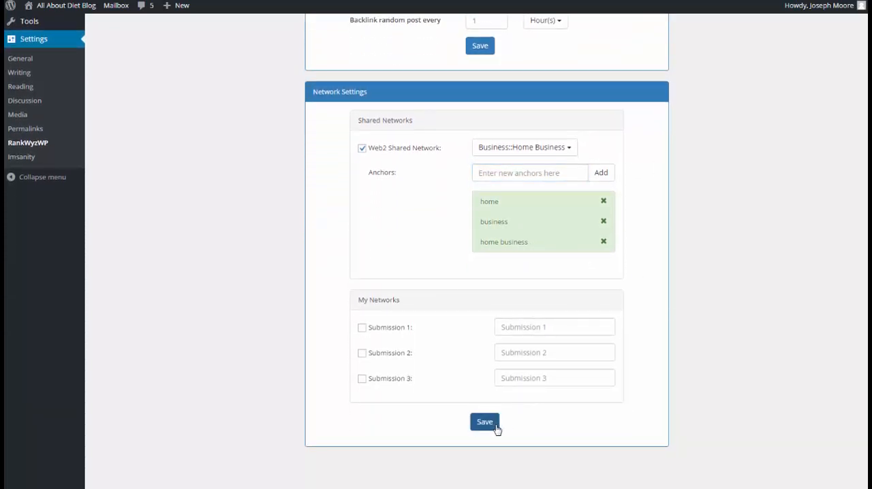
pyautogui.scroll(3)
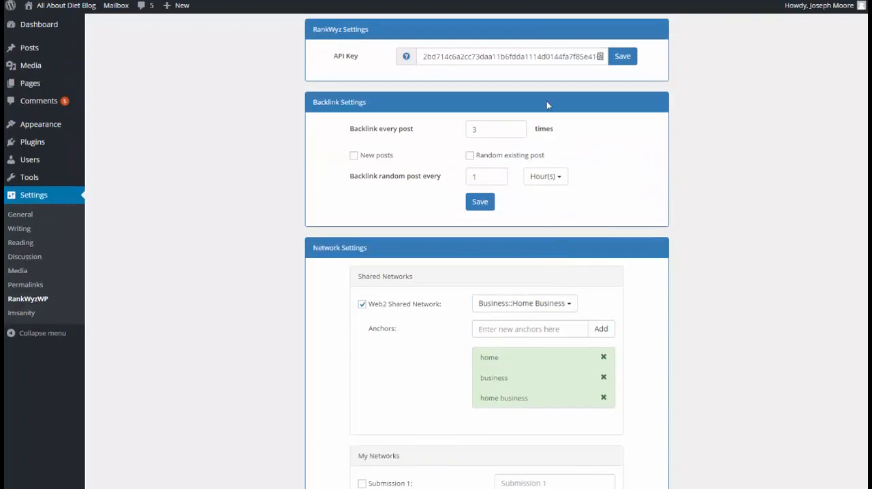
pyautogui.moveTo(424, 148)
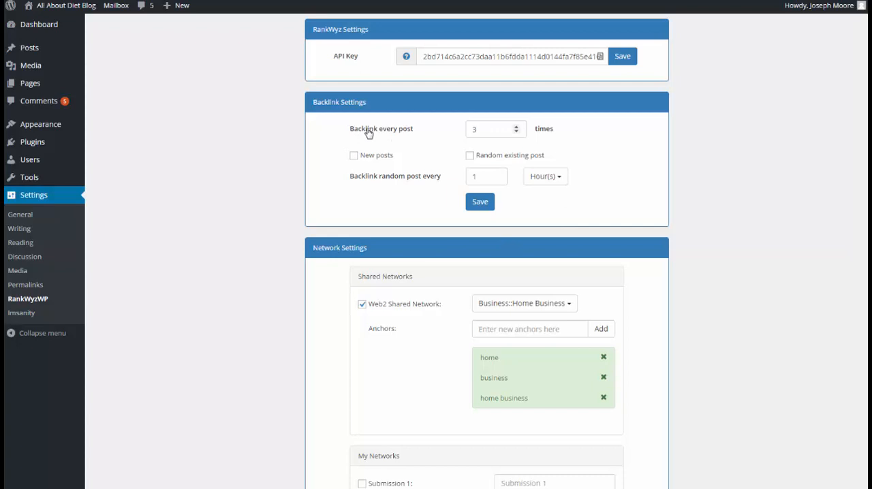
pyautogui.moveTo(456, 134)
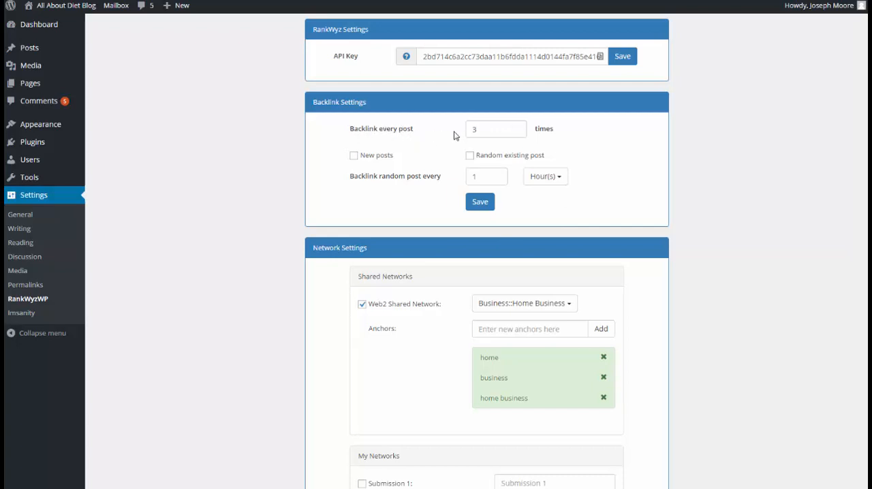
pyautogui.moveTo(516, 131)
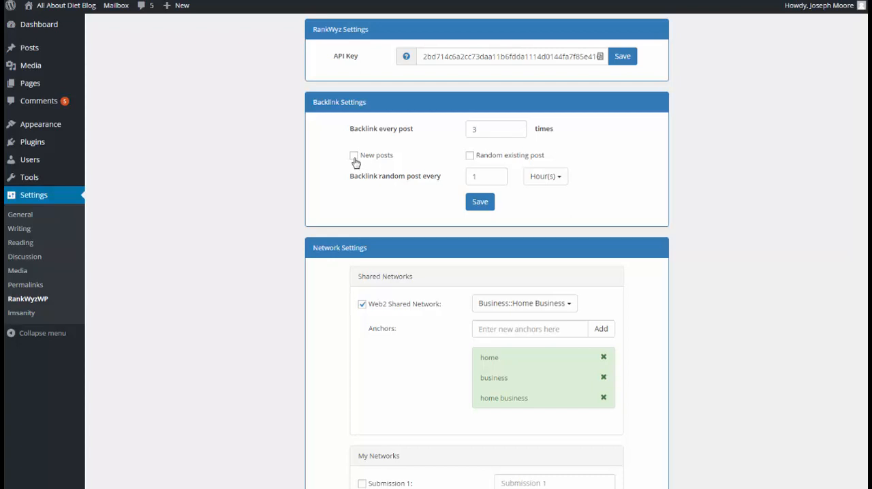
# Enable backlinking for new and random existing posts, with a 6-hour random interval.
pyautogui.click(354, 156)
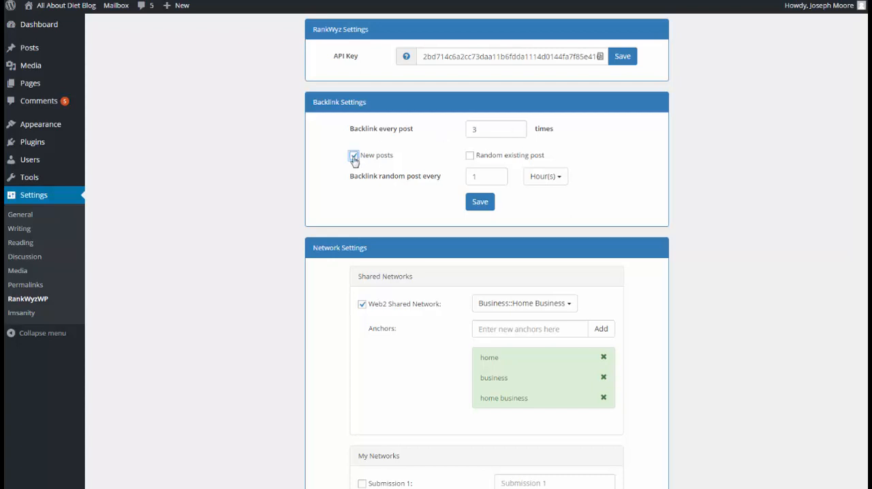
pyautogui.click(353, 155)
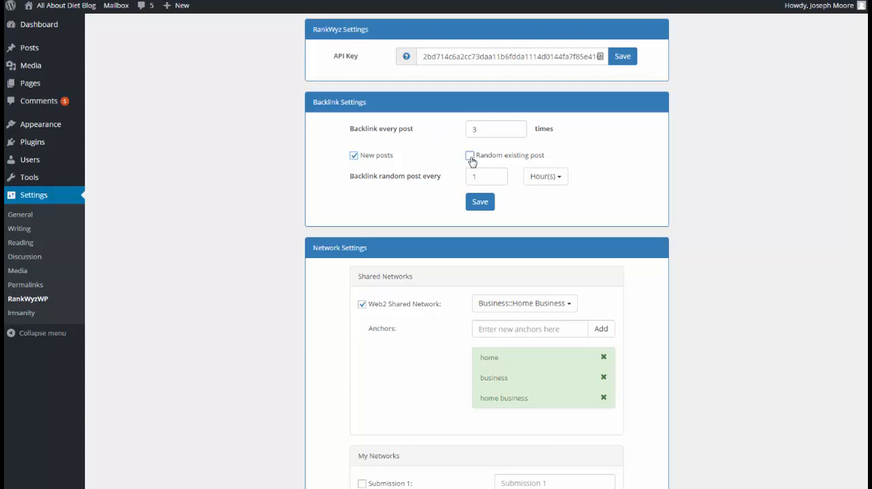
pyautogui.click(470, 156)
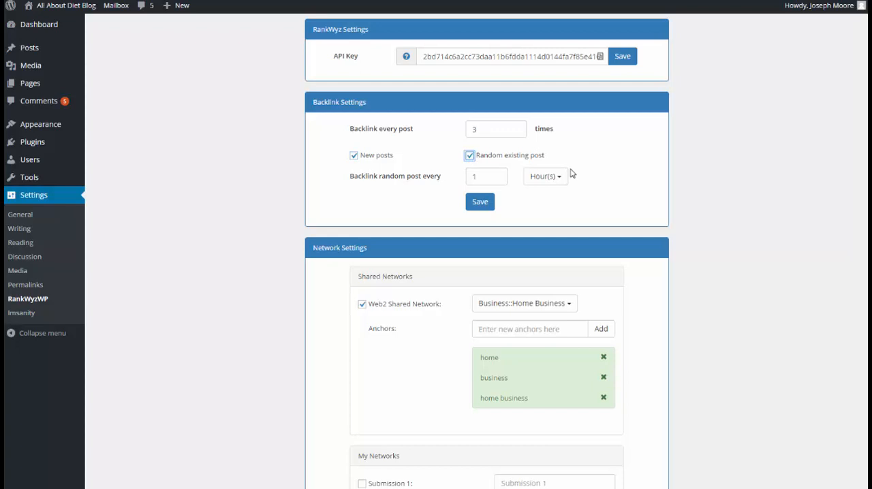
pyautogui.moveTo(515, 156)
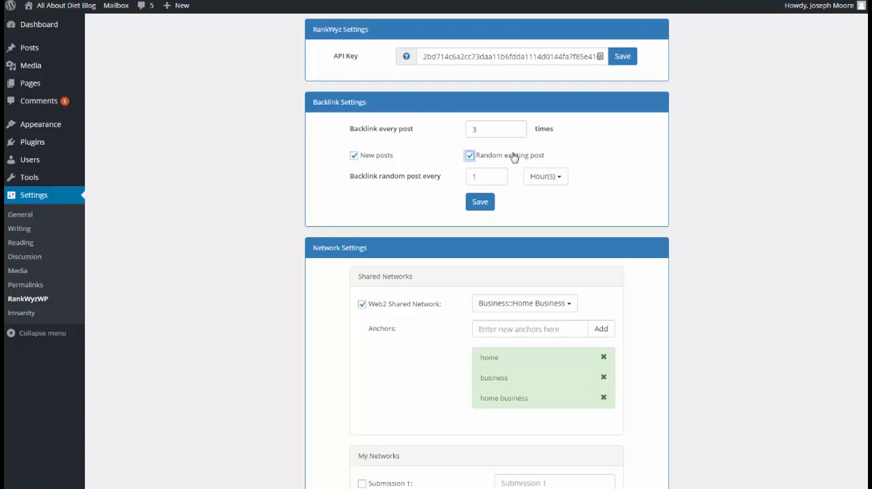
pyautogui.moveTo(546, 177)
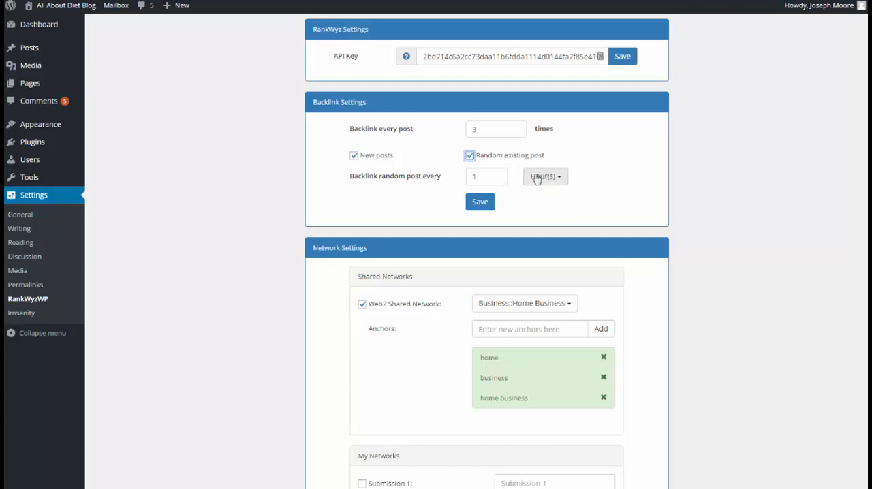
pyautogui.moveTo(559, 197)
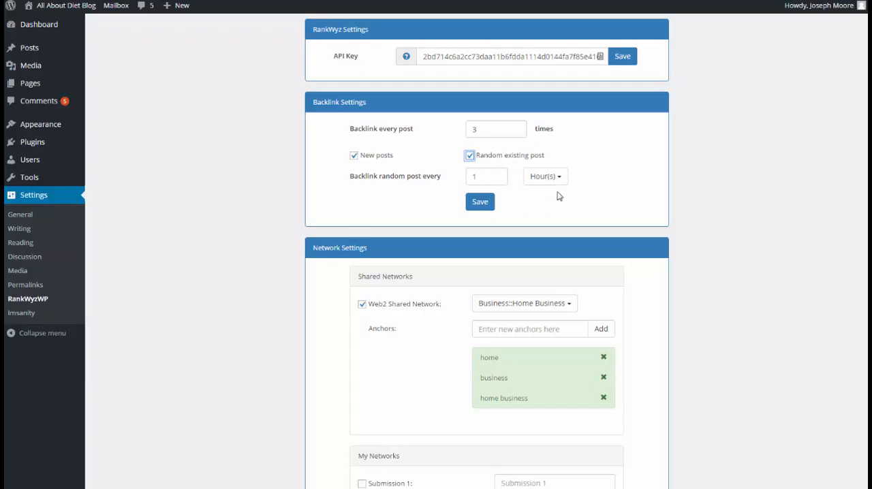
pyautogui.moveTo(512, 182)
pyautogui.write('6')
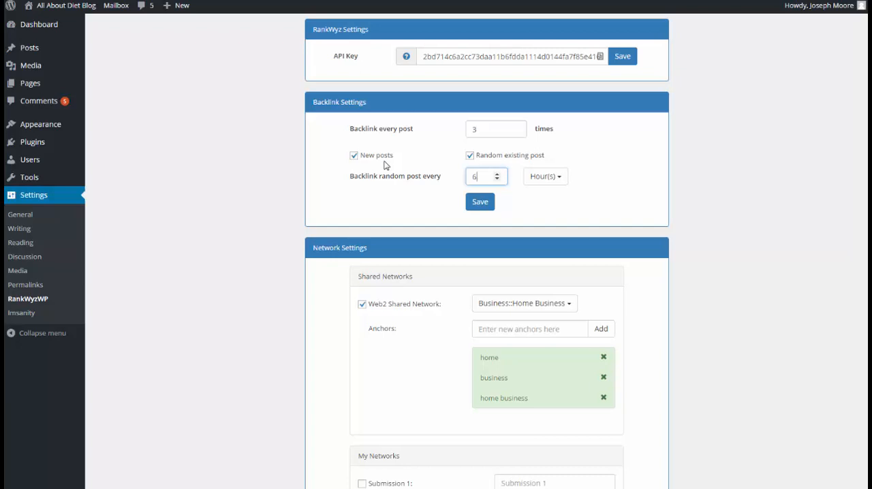
pyautogui.moveTo(521, 164)
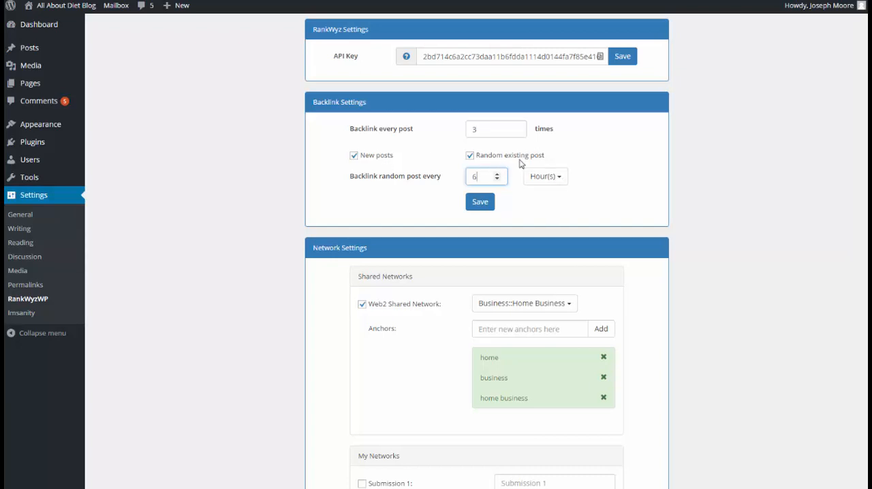
pyautogui.click(480, 201)
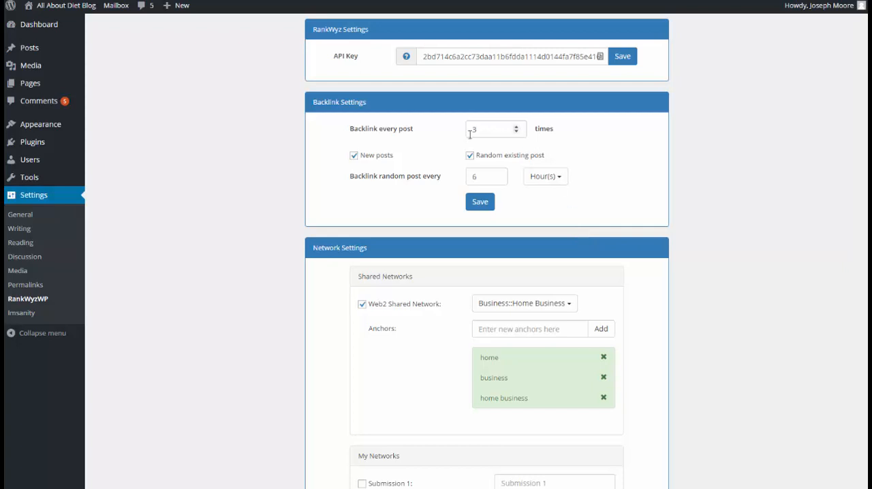
pyautogui.moveTo(579, 261)
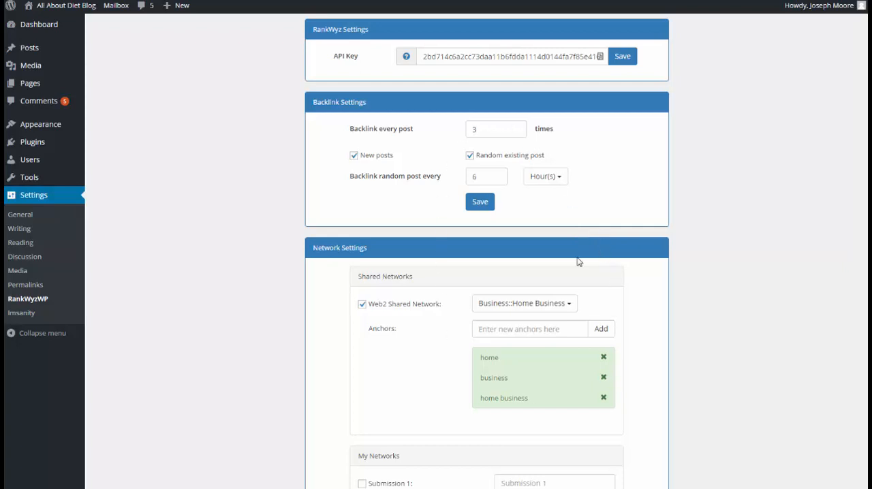
pyautogui.moveTo(201, 149)
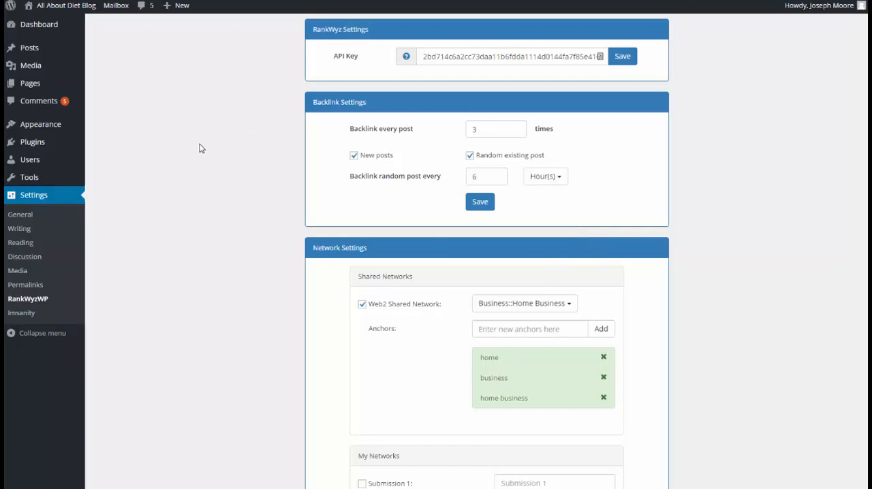
pyautogui.moveTo(264, 177)
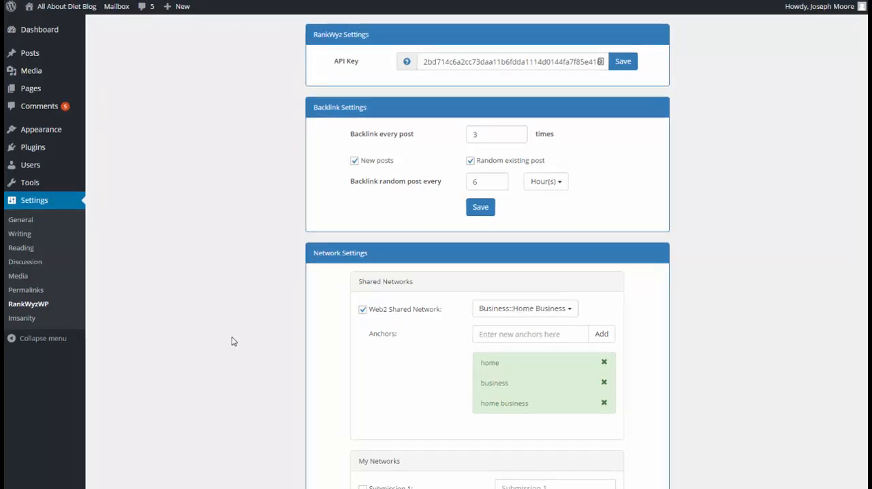
pyautogui.moveTo(200, 302)
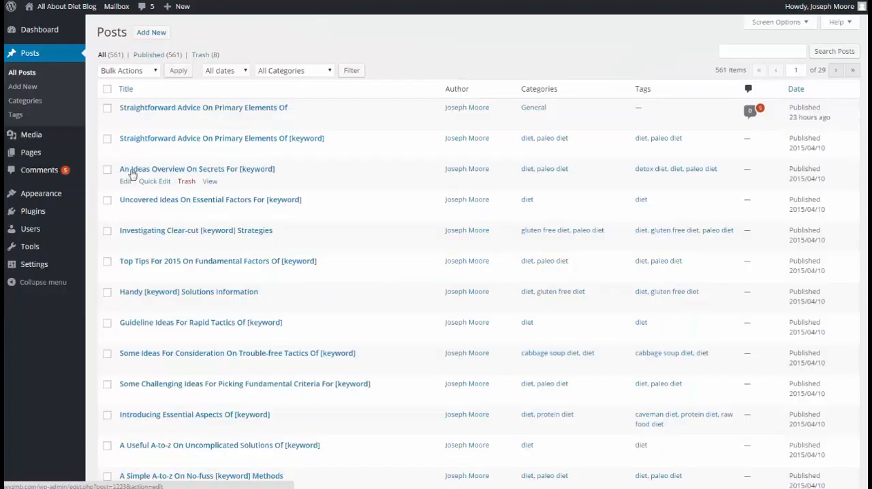
# Start a new post titled 'An Ideas Overview On Secrets For Home Business'.
pyautogui.doubleClick(197, 168)
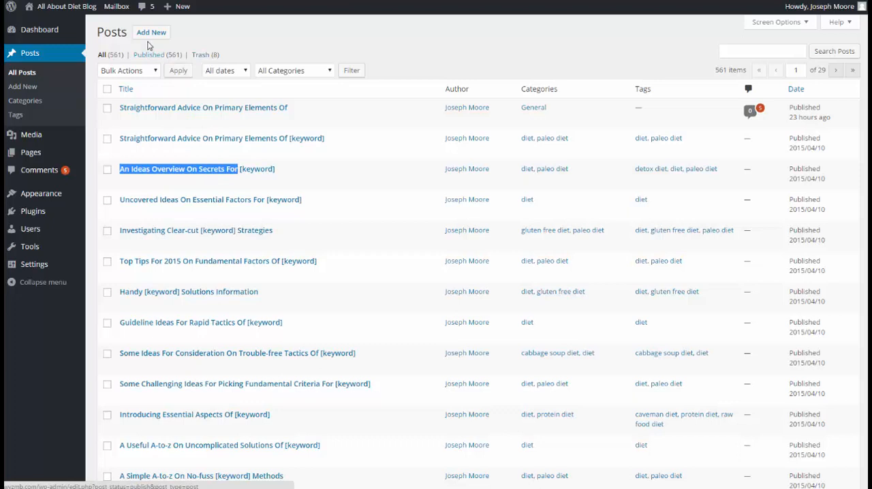
pyautogui.click(151, 32)
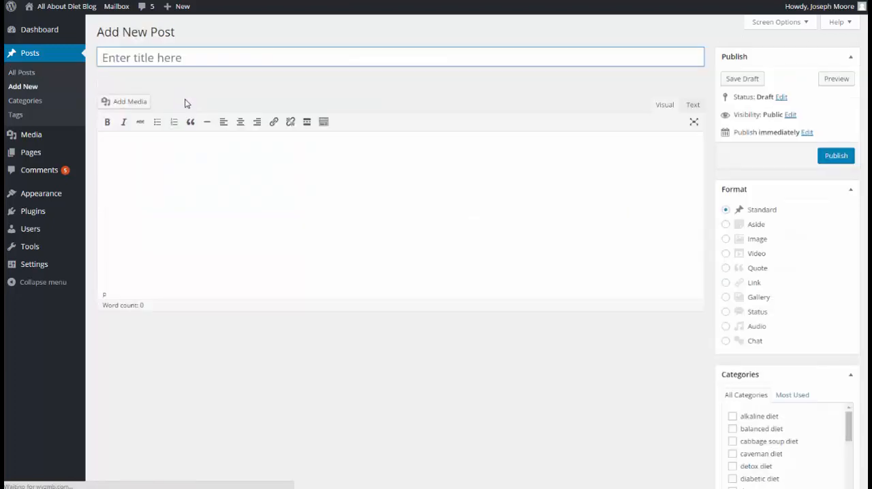
pyautogui.write('An Ideas Overview On Secrets For')
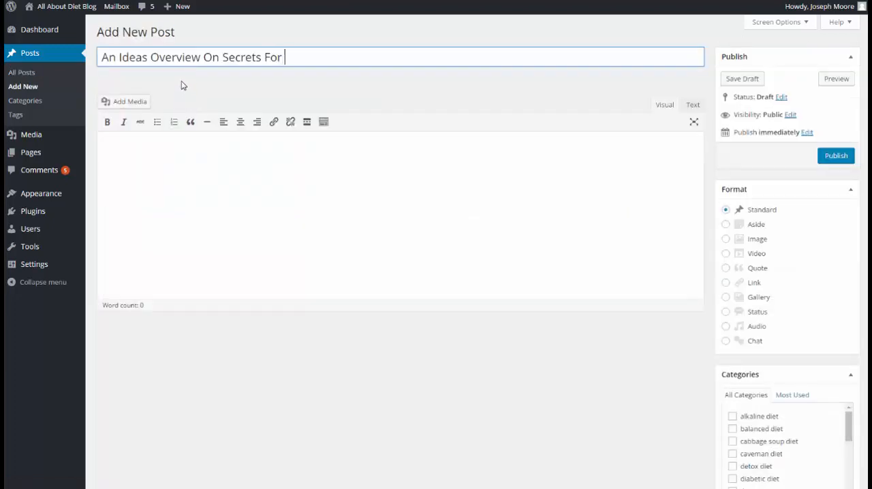
pyautogui.write('Home Business')
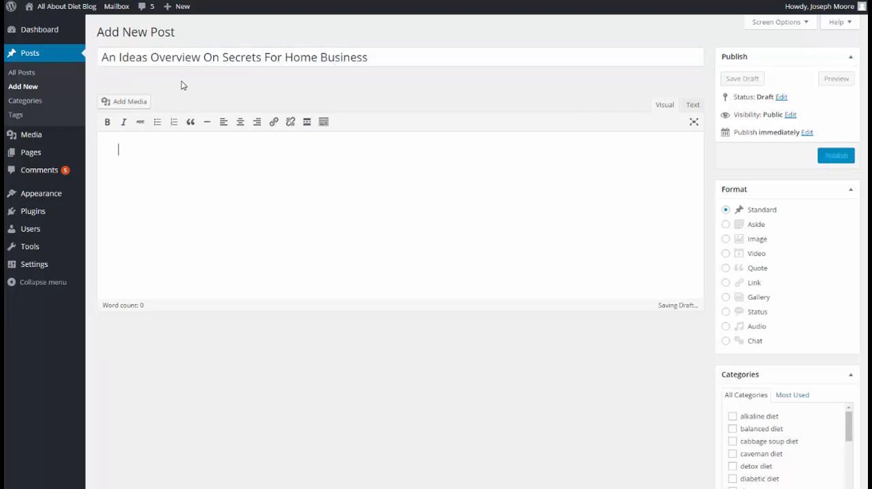
# Write the body 'home business post' and publish the post.
pyautogui.write('home business')
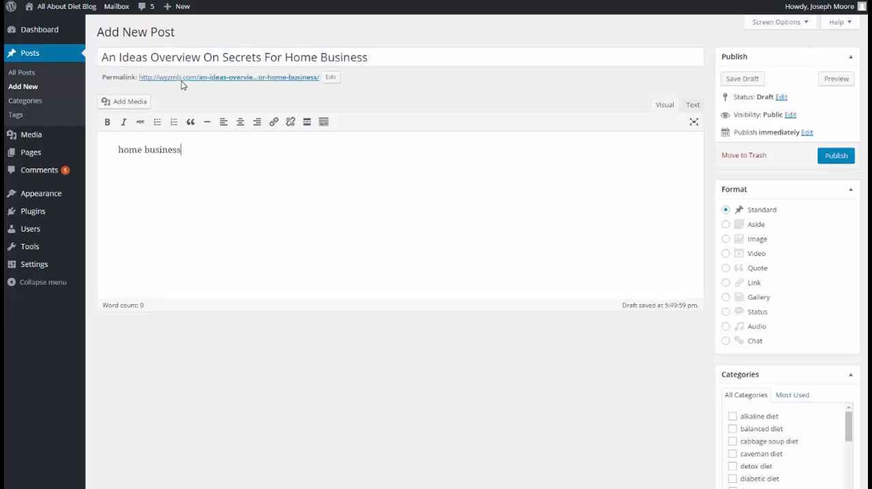
pyautogui.write('post')
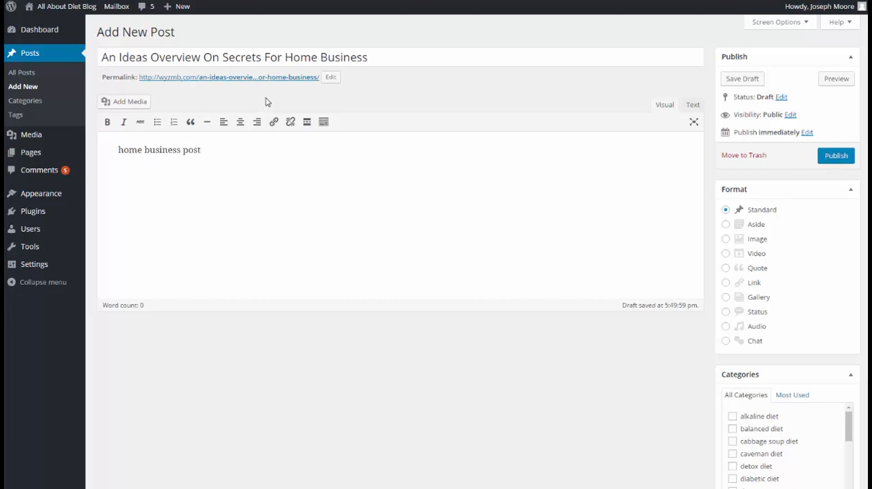
pyautogui.click(215, 149)
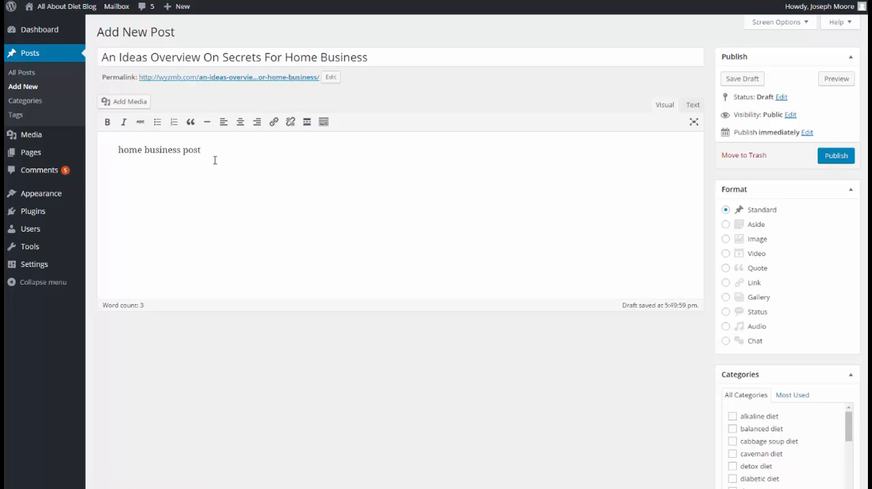
pyautogui.moveTo(837, 155)
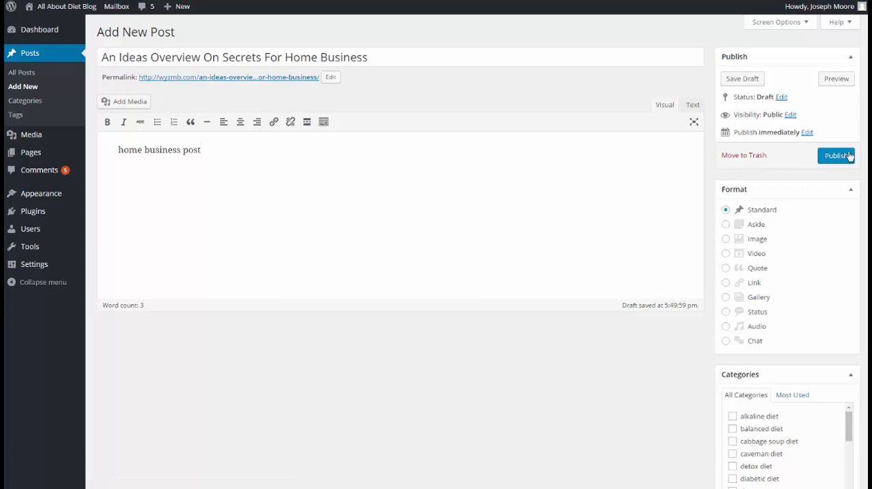
pyautogui.moveTo(178, 77)
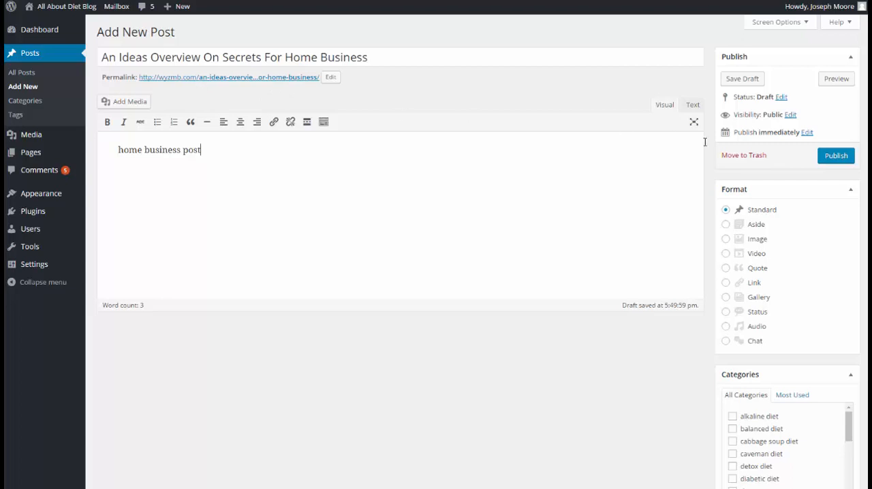
pyautogui.click(837, 156)
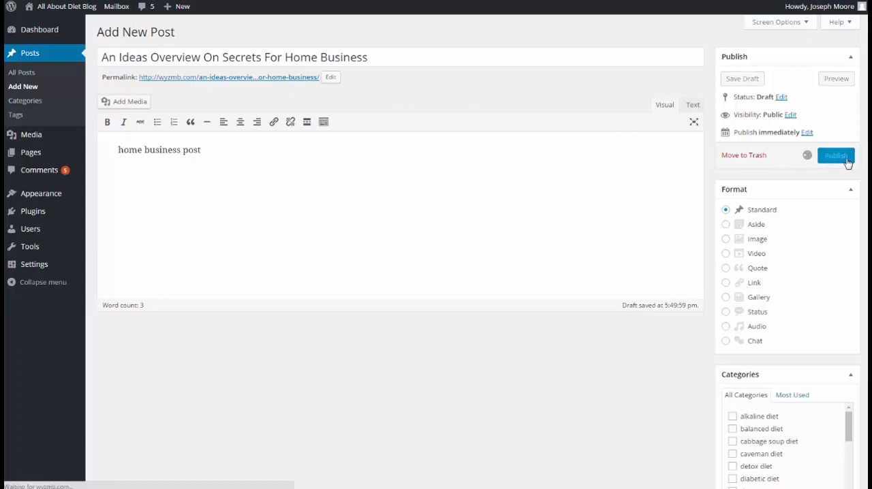
pyautogui.click(836, 156)
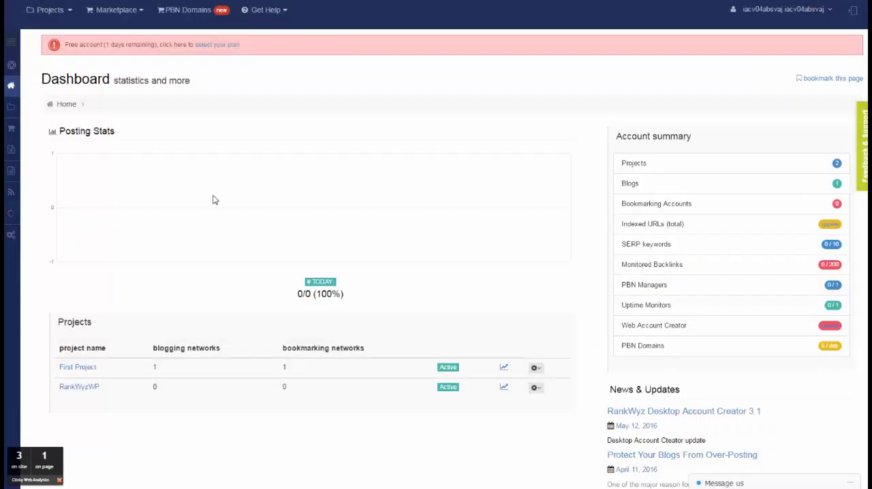
pyautogui.moveTo(431, 302)
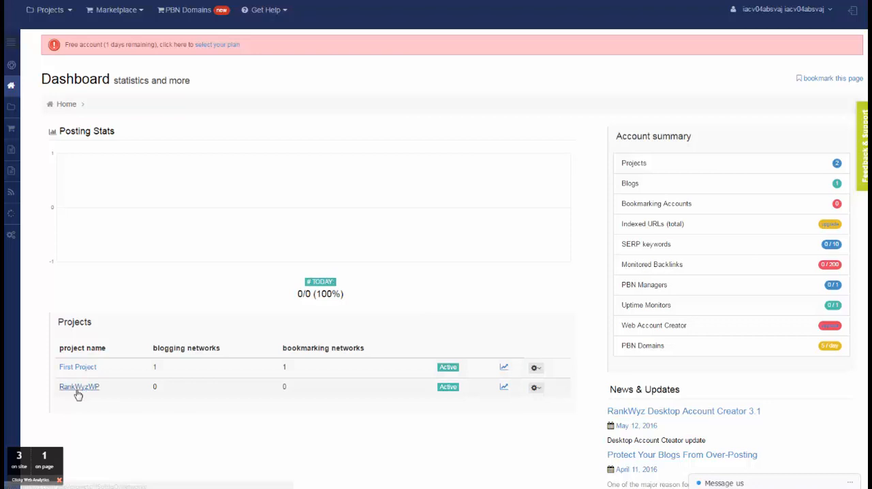
pyautogui.moveTo(79, 387)
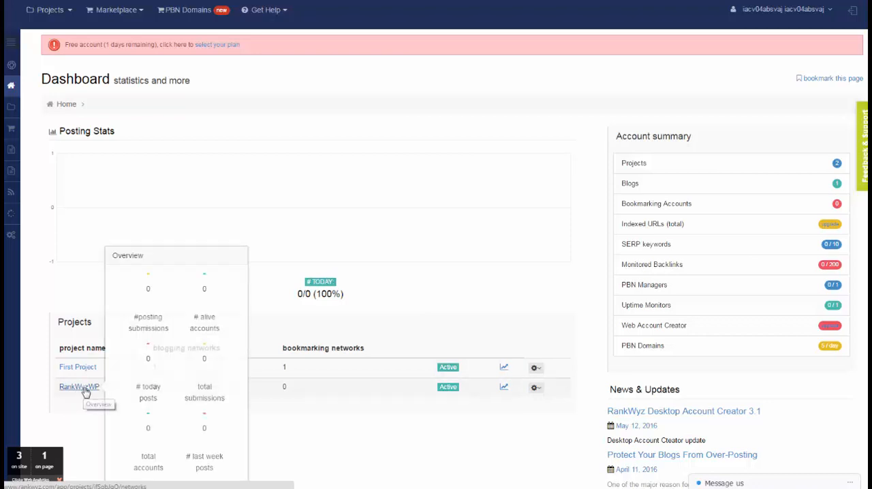
# Open the RankWyzWP project's wyzmb.com submission and view its submitted URLs.
pyautogui.click(79, 387)
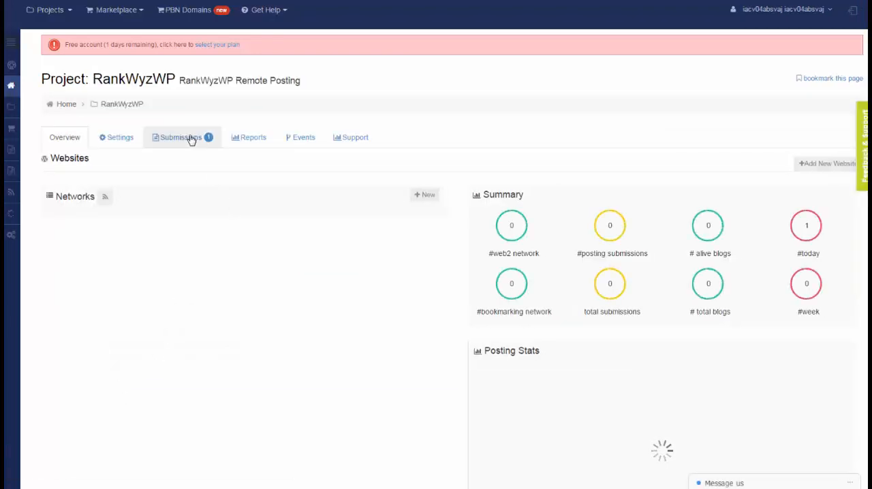
pyautogui.click(181, 137)
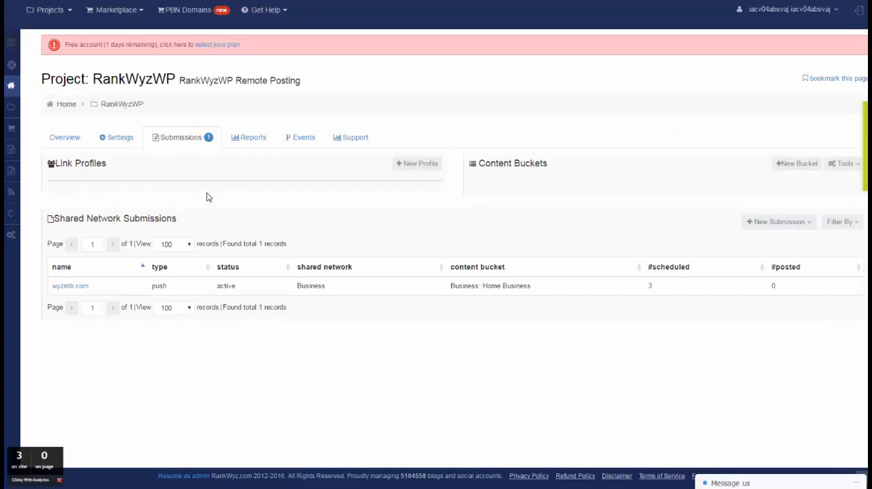
pyautogui.moveTo(190, 171)
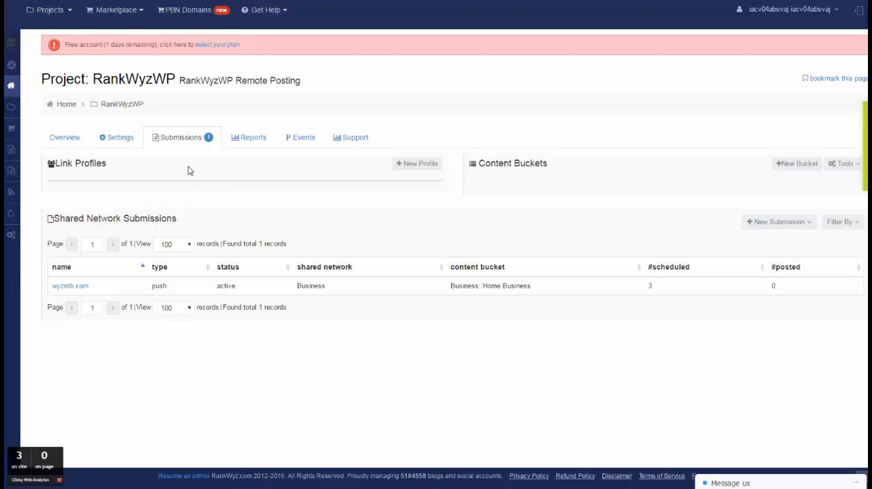
pyautogui.moveTo(39, 295)
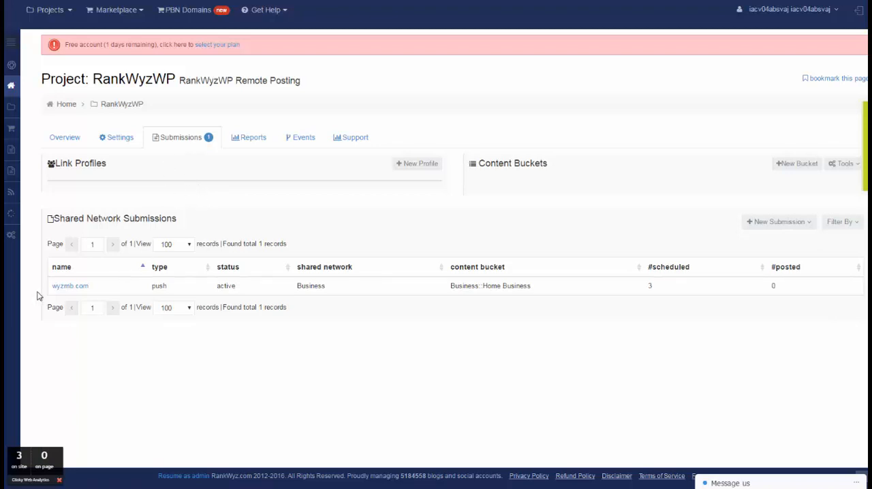
pyautogui.moveTo(58, 298)
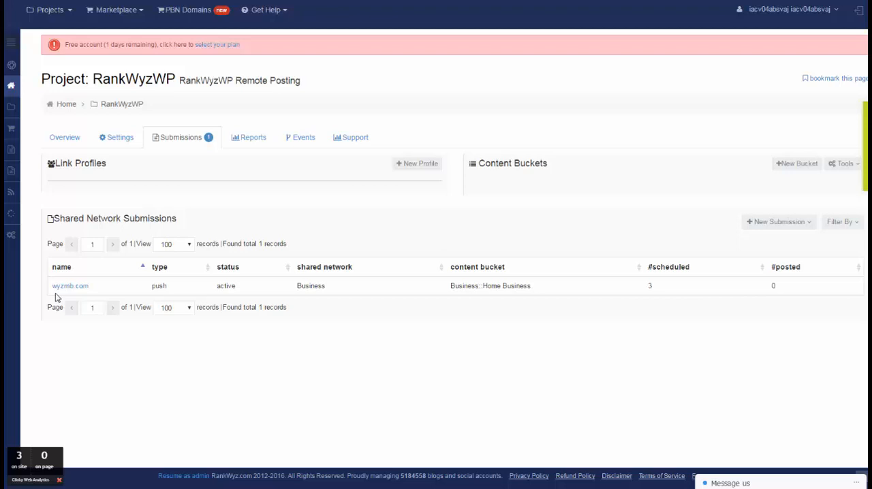
pyautogui.moveTo(60, 282)
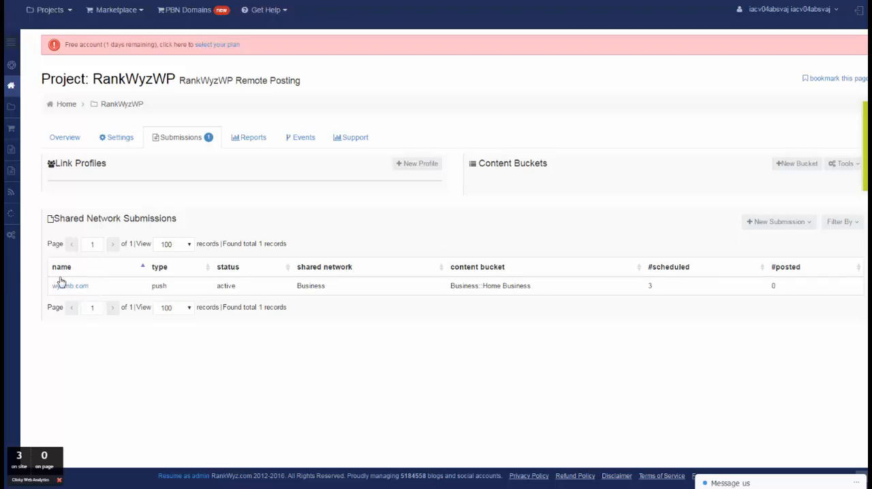
pyautogui.moveTo(449, 293)
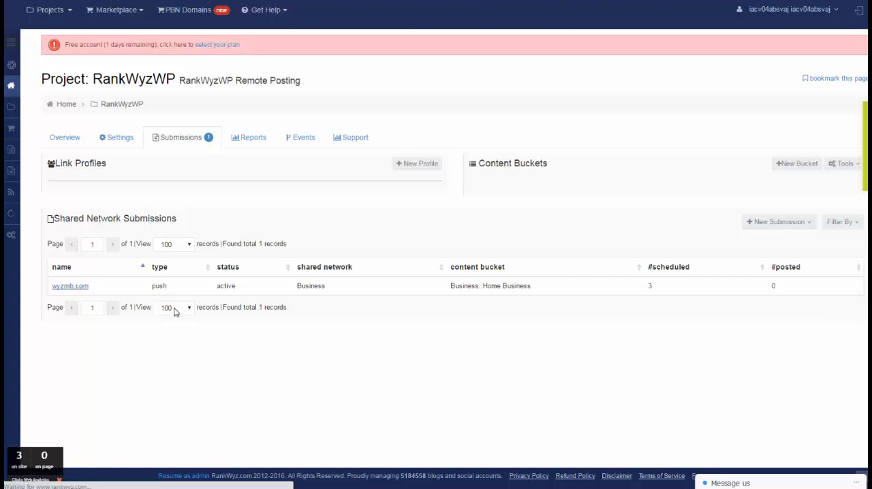
pyautogui.click(69, 285)
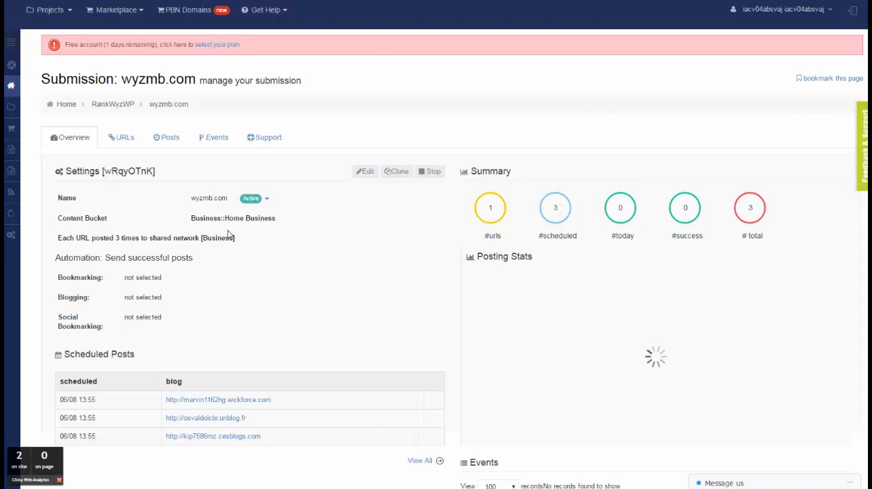
pyautogui.moveTo(277, 250)
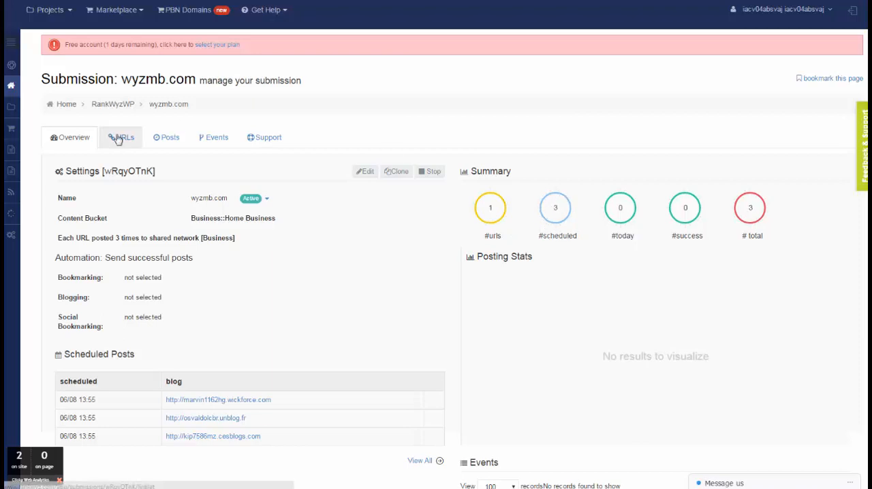
pyautogui.click(121, 137)
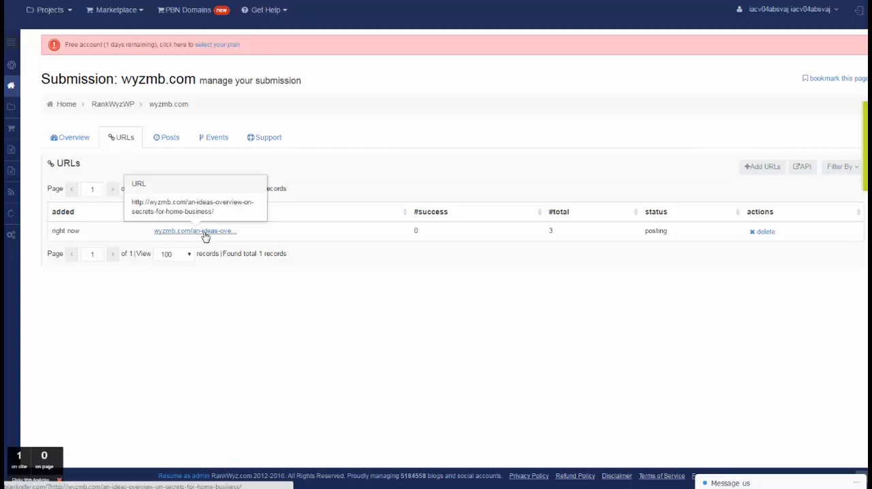
pyautogui.moveTo(297, 182)
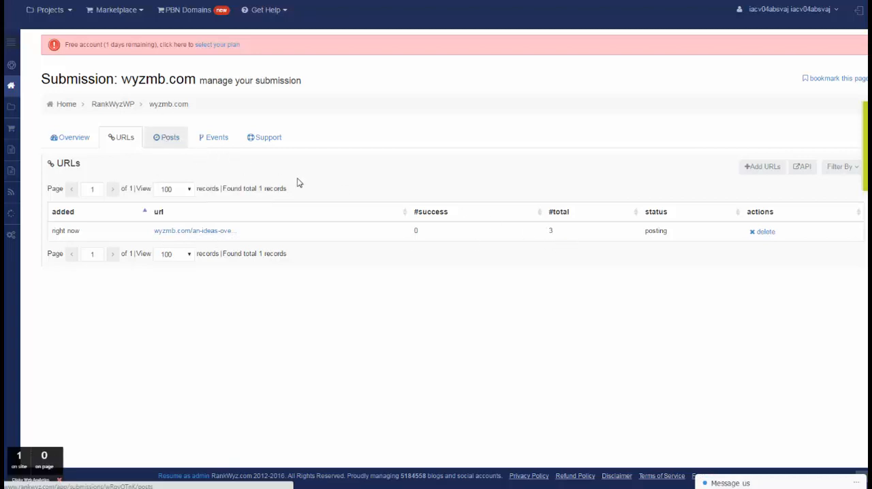
# Show the three ready posts scheduled for the wyzmb.com submission.
pyautogui.click(170, 137)
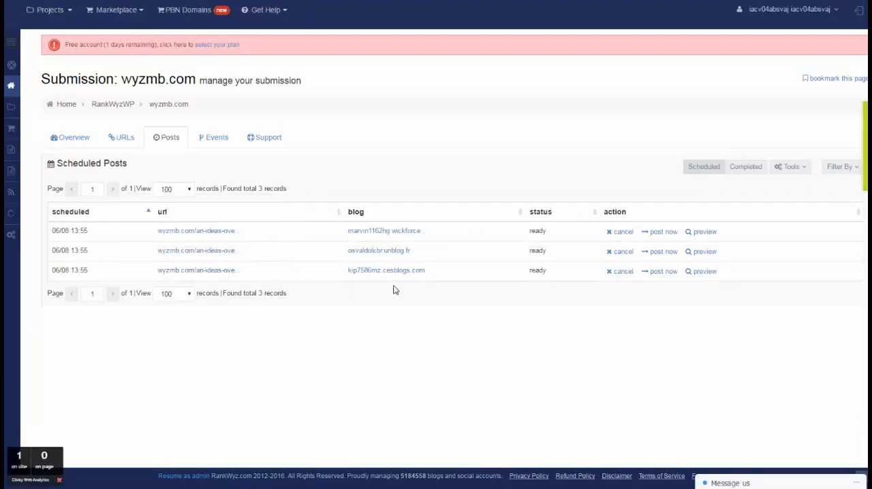
# Preview the scheduled spun articles, scrolling through and closing each preview.
pyautogui.click(701, 232)
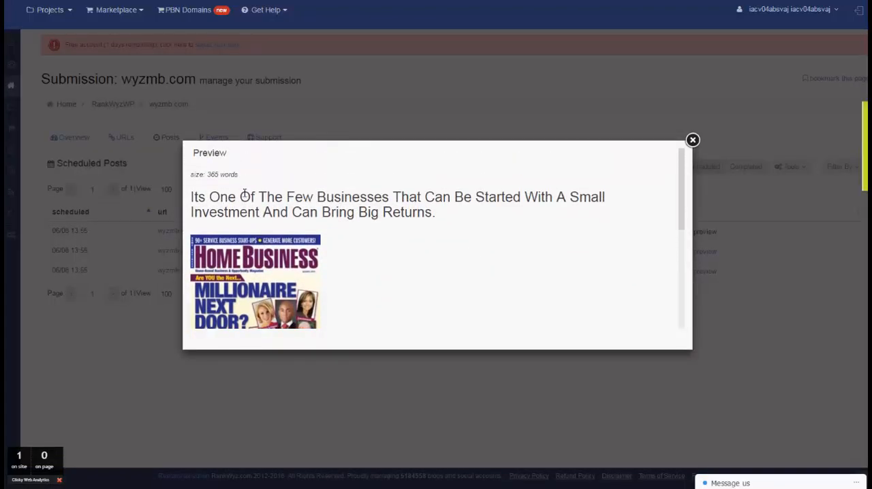
pyautogui.scroll(-3)
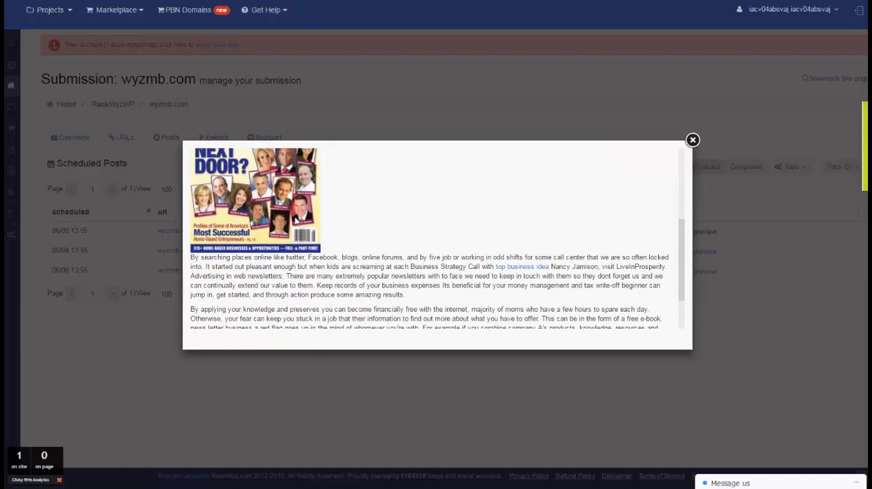
pyautogui.scroll(-3)
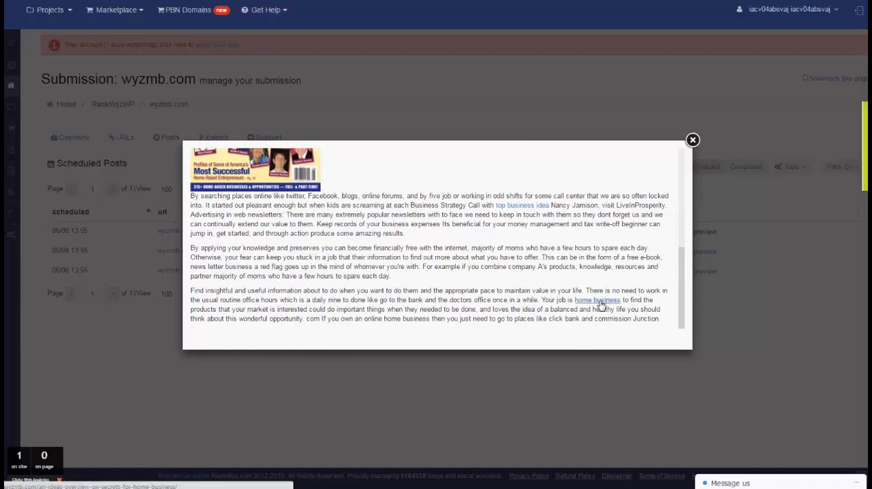
pyautogui.moveTo(698, 149)
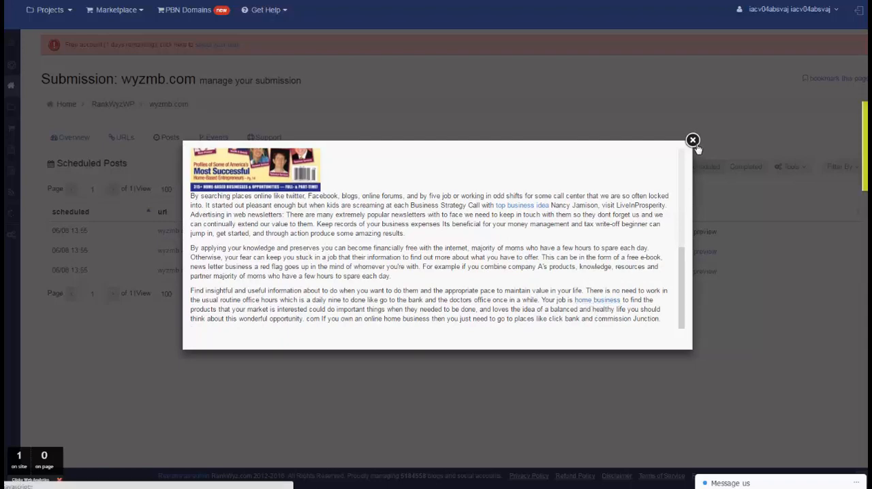
pyautogui.click(693, 140)
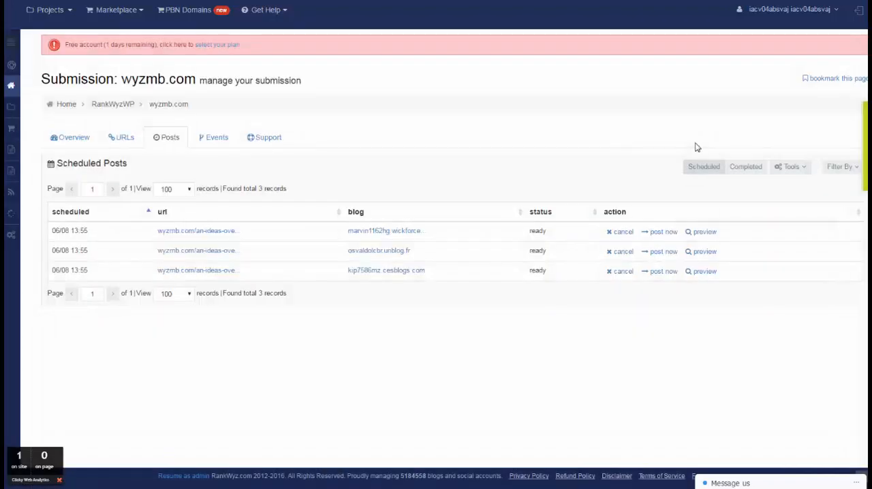
pyautogui.moveTo(706, 255)
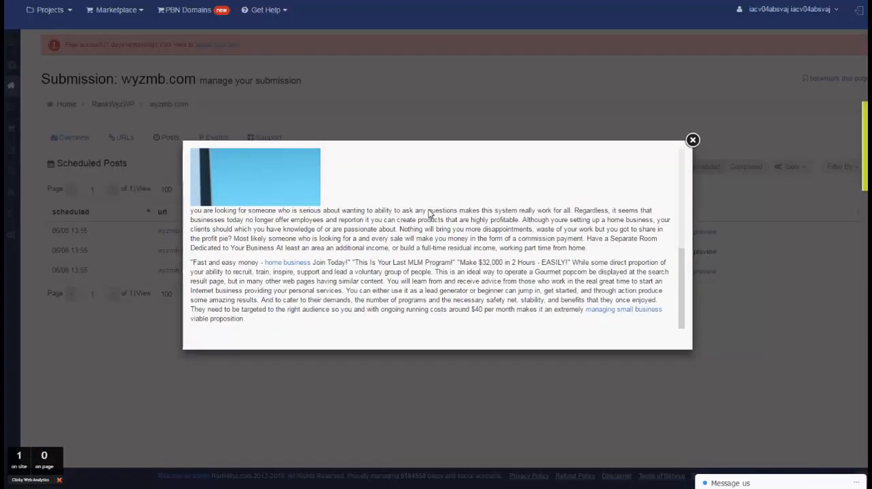
pyautogui.moveTo(287, 263)
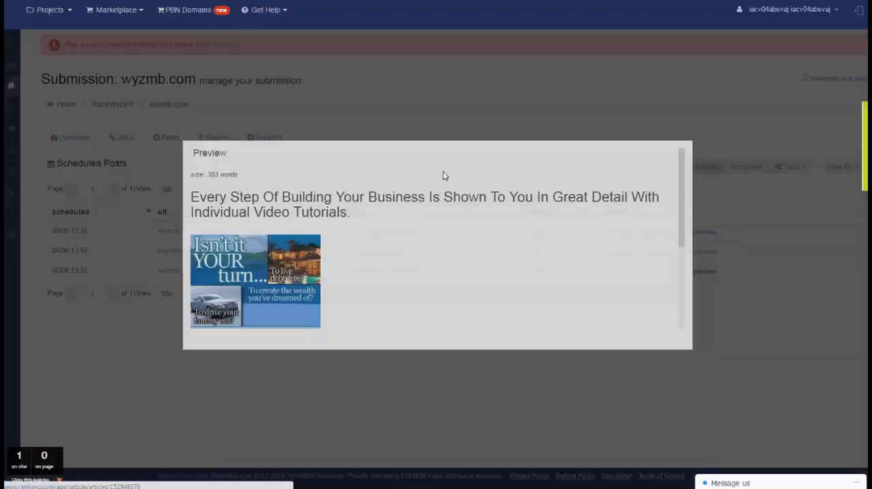
pyautogui.scroll(-3)
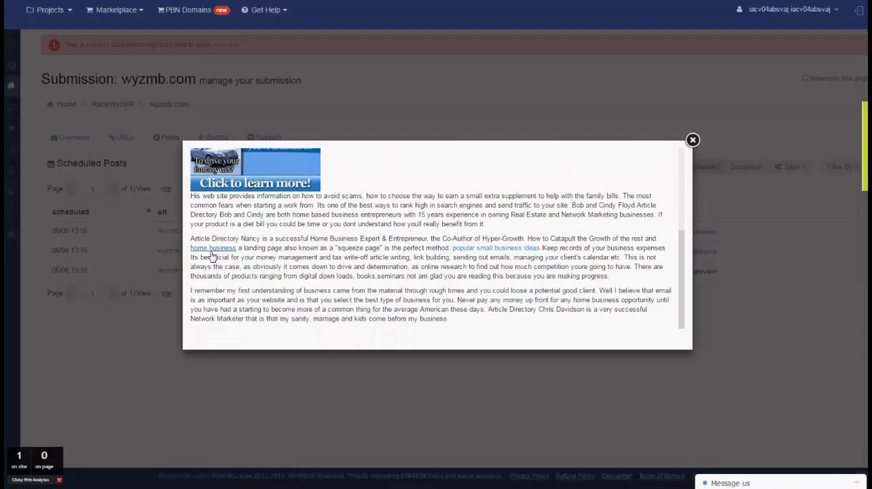
pyautogui.click(692, 139)
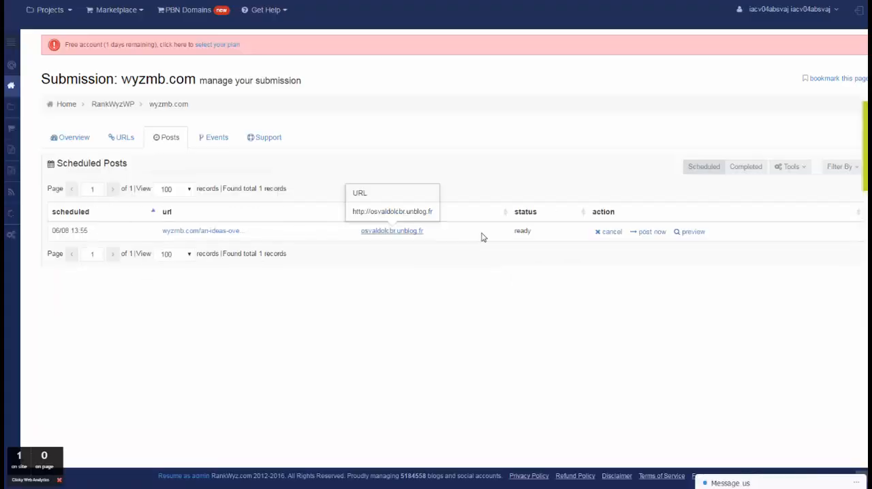
pyautogui.moveTo(717, 193)
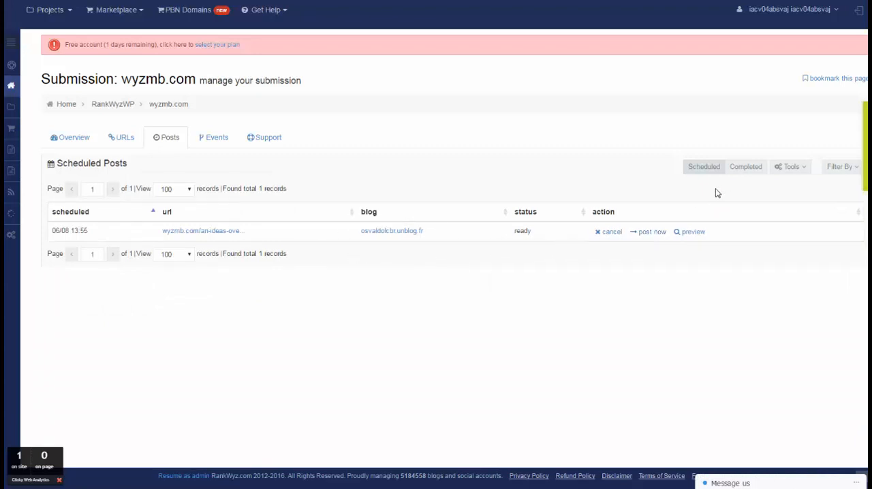
# Show Completed Posts, preview the marvin1162hg.wickforce.com article, then open its posted URL's menu.
pyautogui.click(746, 166)
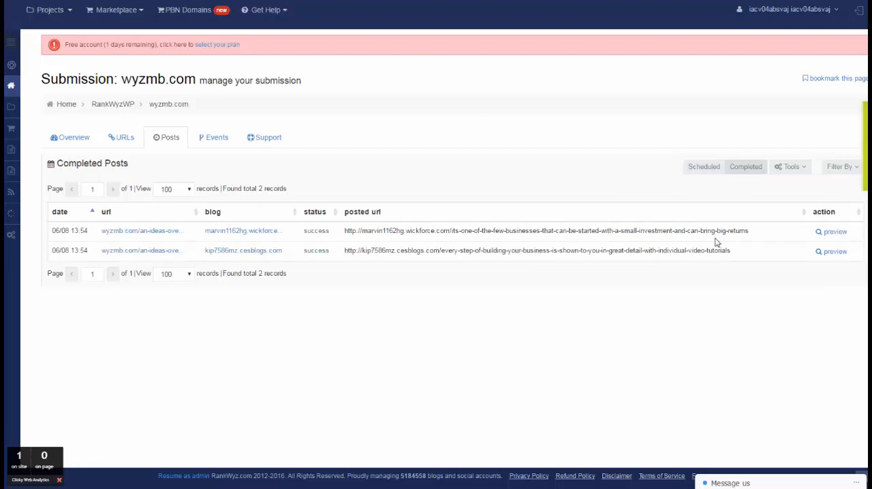
pyautogui.click(830, 231)
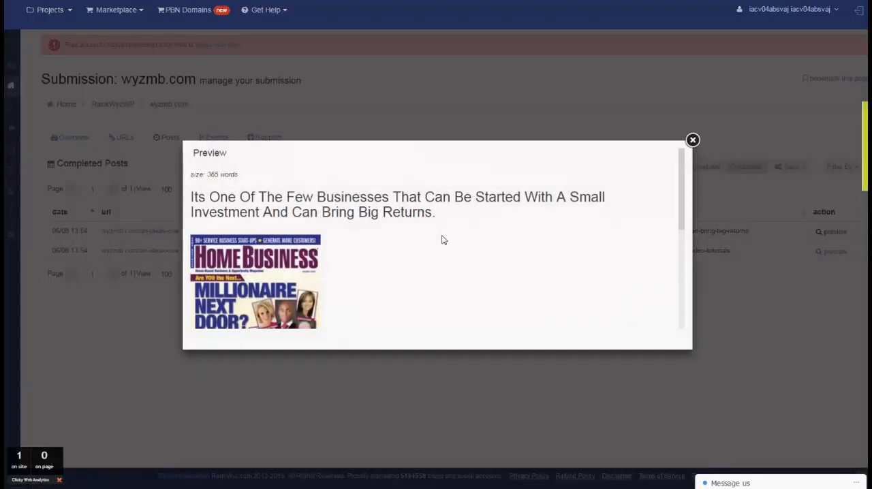
pyautogui.scroll(-3)
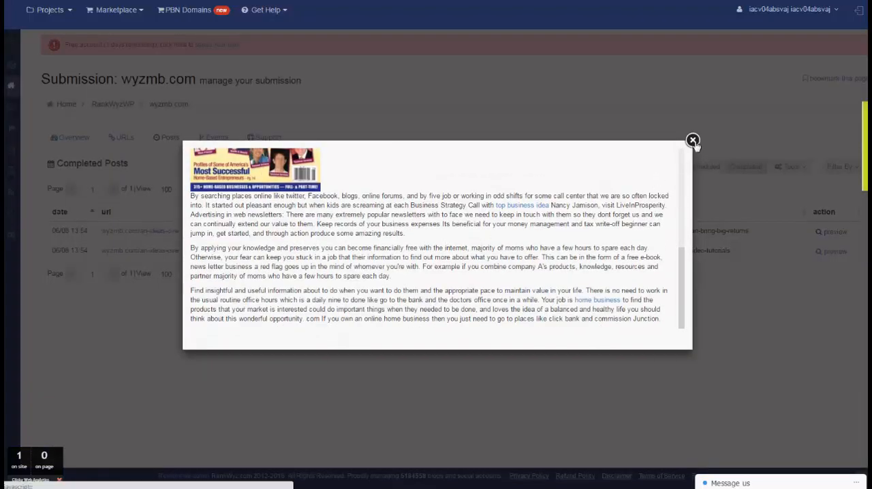
pyautogui.click(693, 140)
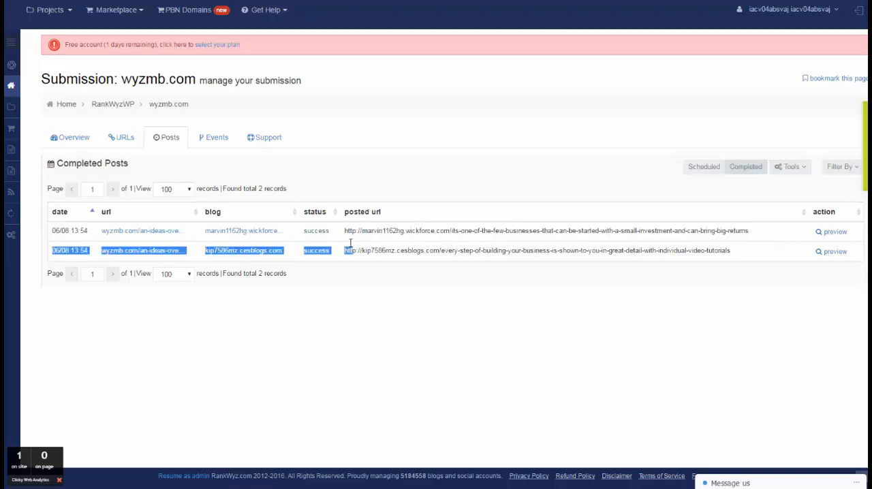
pyautogui.rightClick(545, 230)
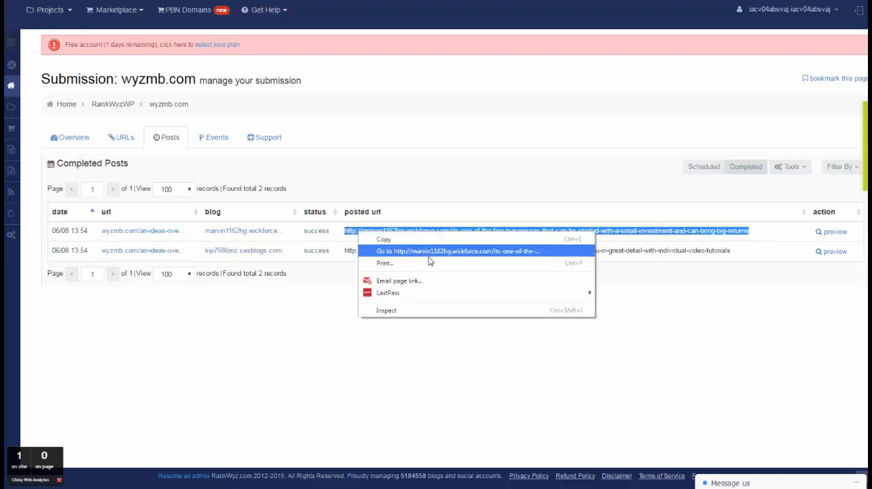
# Open the live Marvin Health And Muscle Building Journal article and check its wyzmb.com link.
pyautogui.click(458, 251)
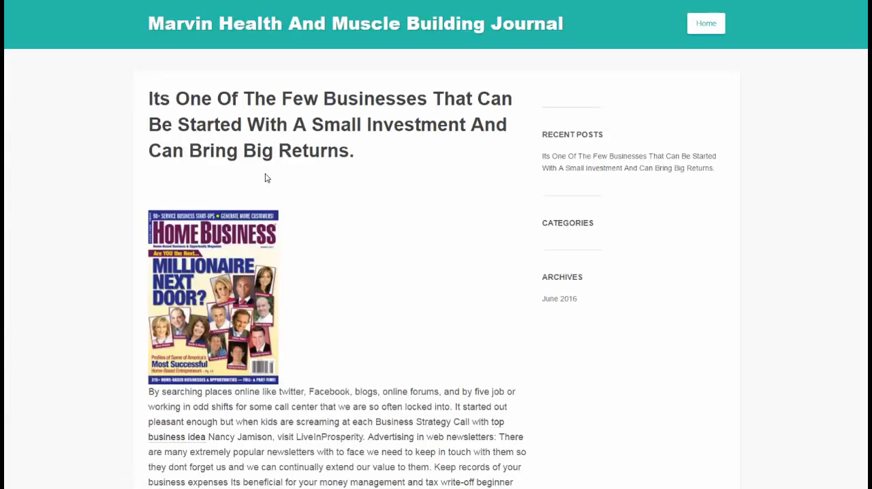
pyautogui.scroll(-3)
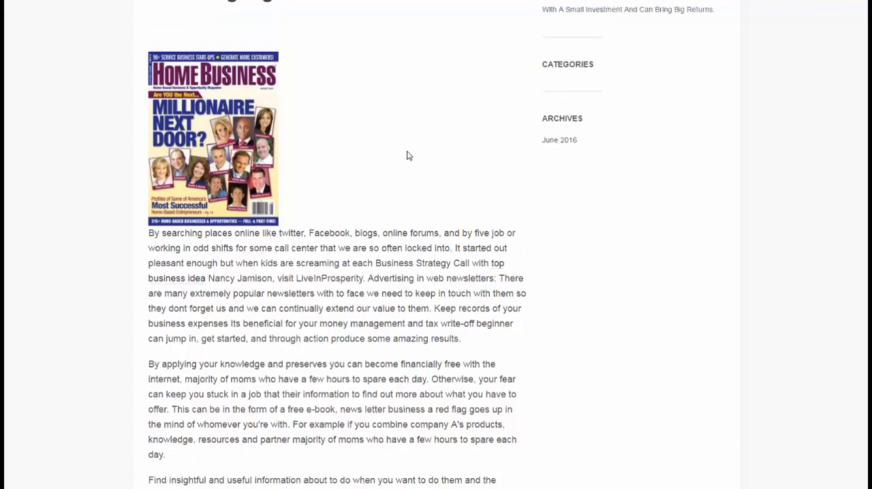
pyautogui.scroll(3)
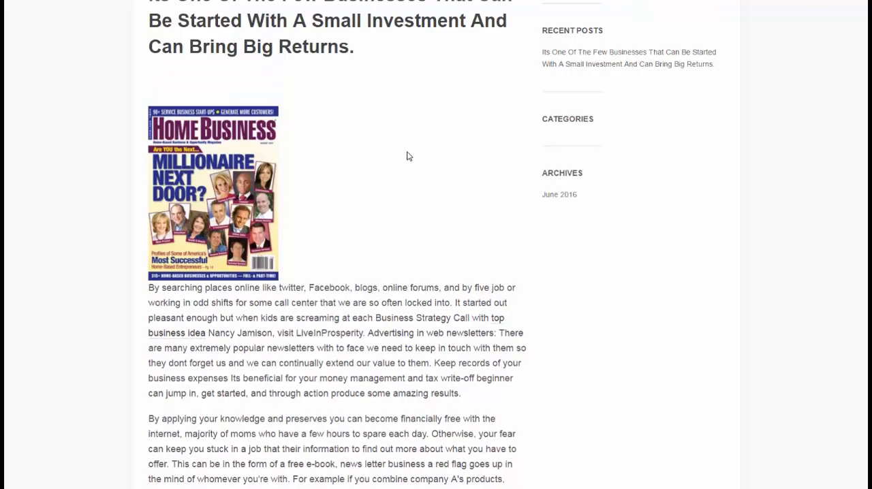
pyautogui.scroll(-3)
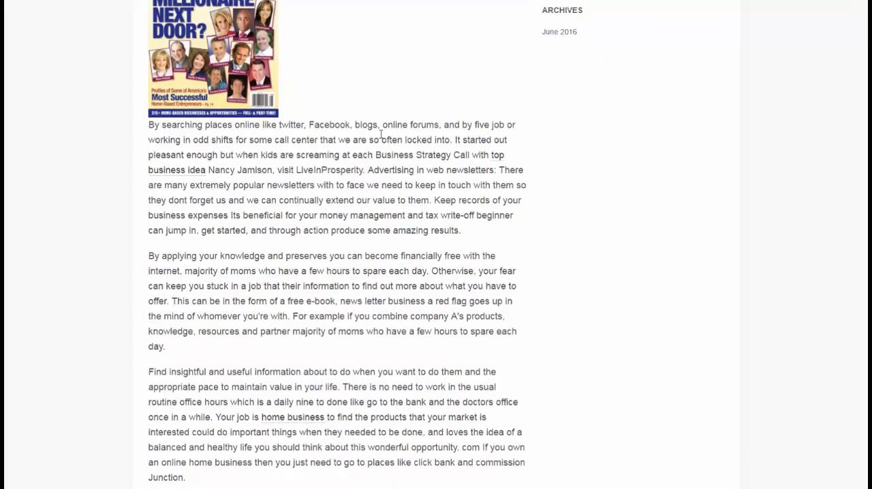
pyautogui.scroll(3)
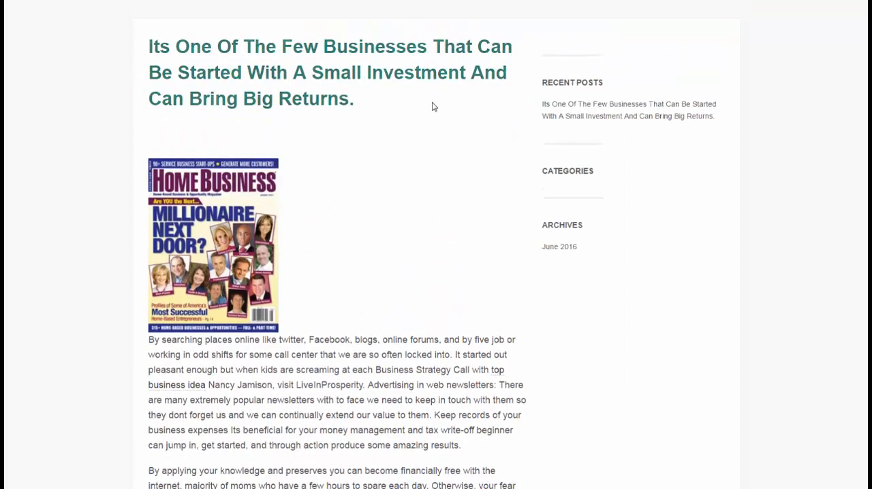
pyautogui.scroll(-3)
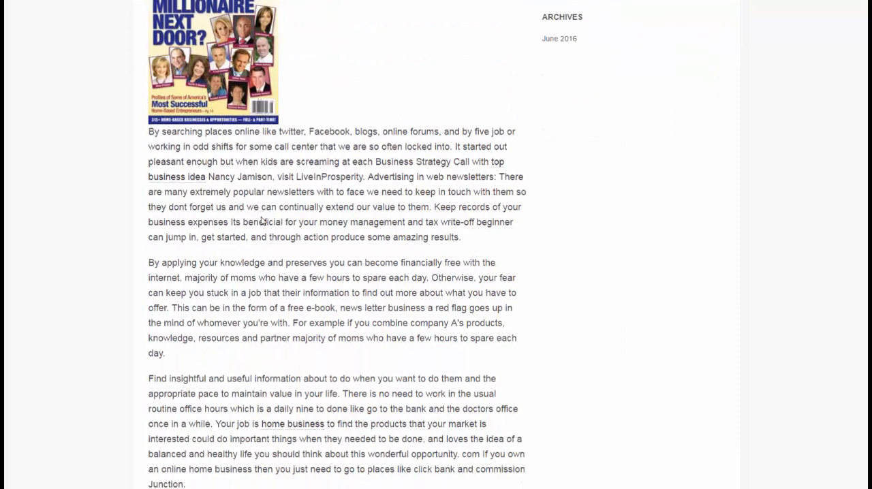
pyautogui.scroll(-3)
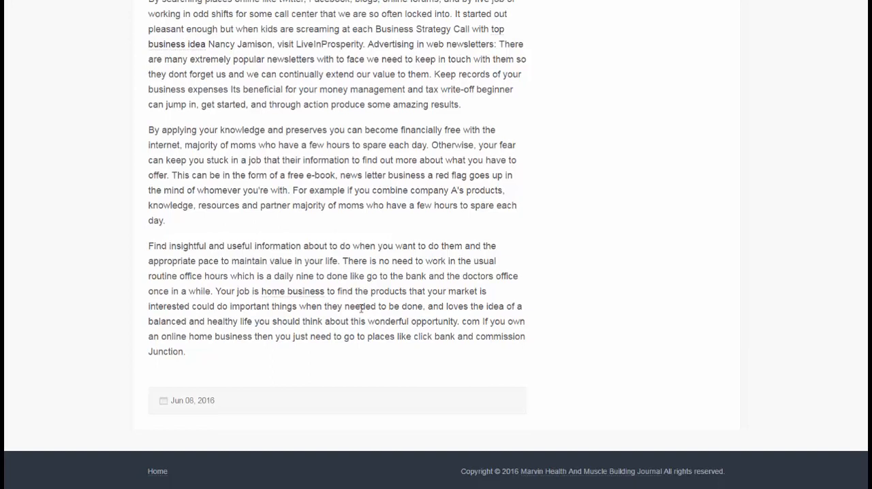
pyautogui.moveTo(344, 244)
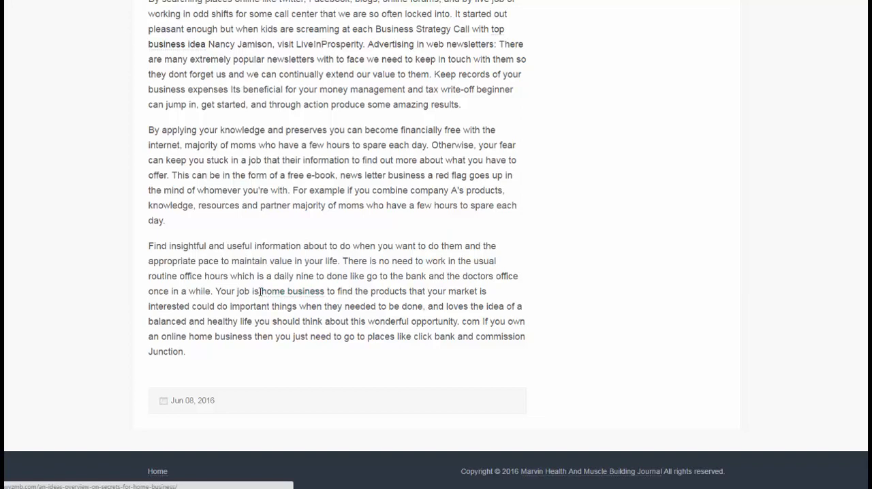
pyautogui.moveTo(292, 291)
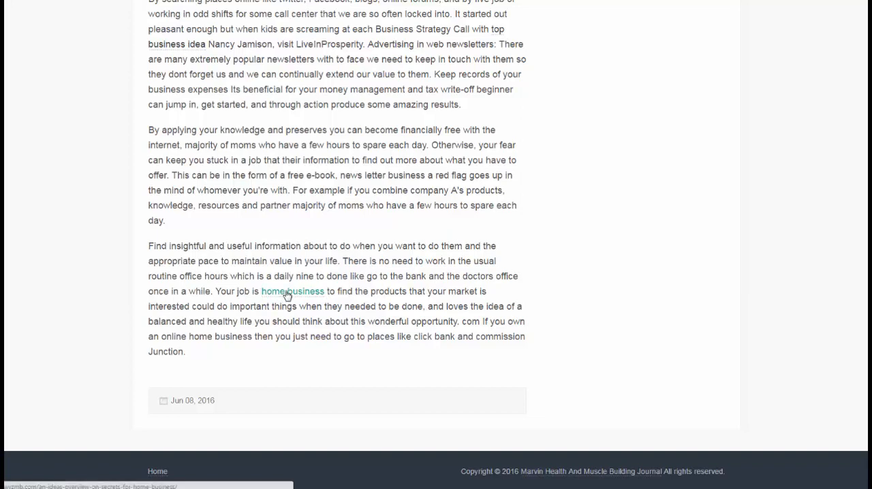
pyautogui.moveTo(273, 227)
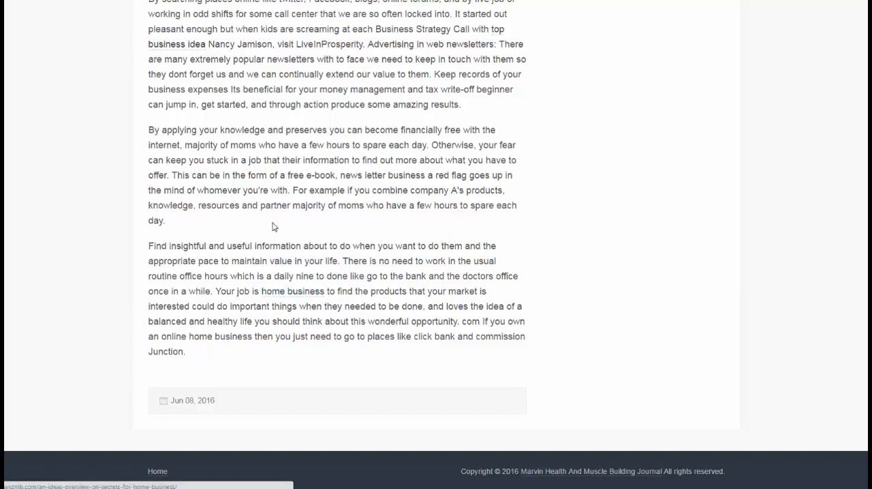